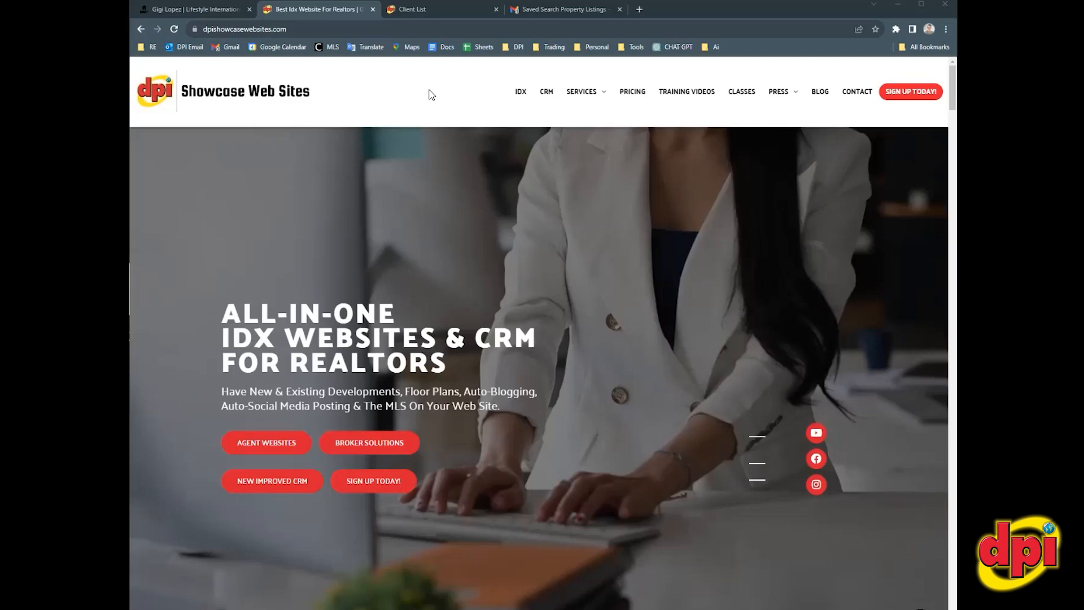
pyautogui.moveTo(412, 160)
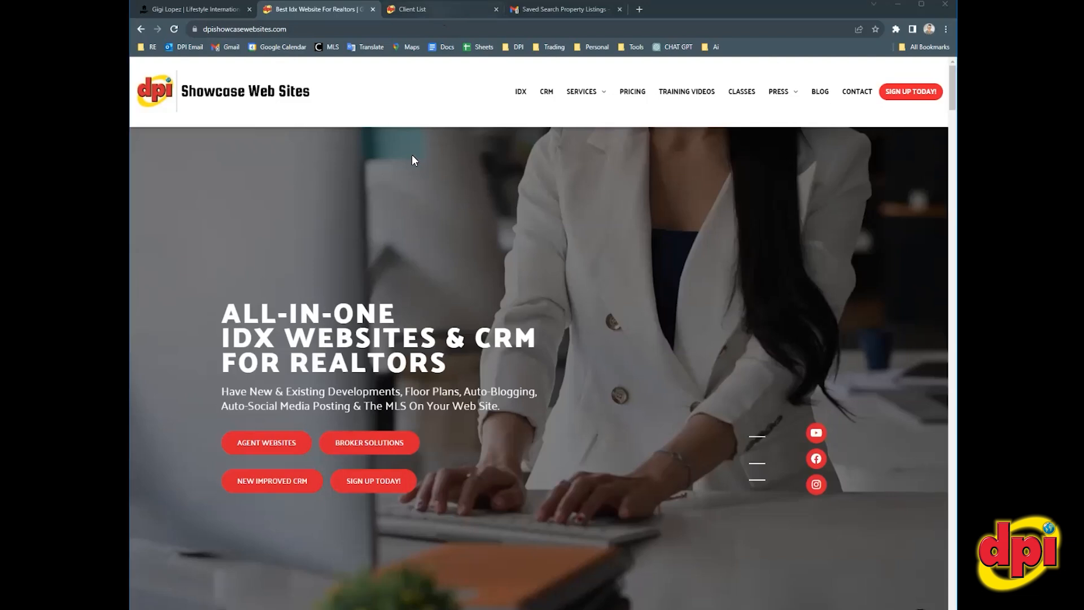
pyautogui.click(440, 9)
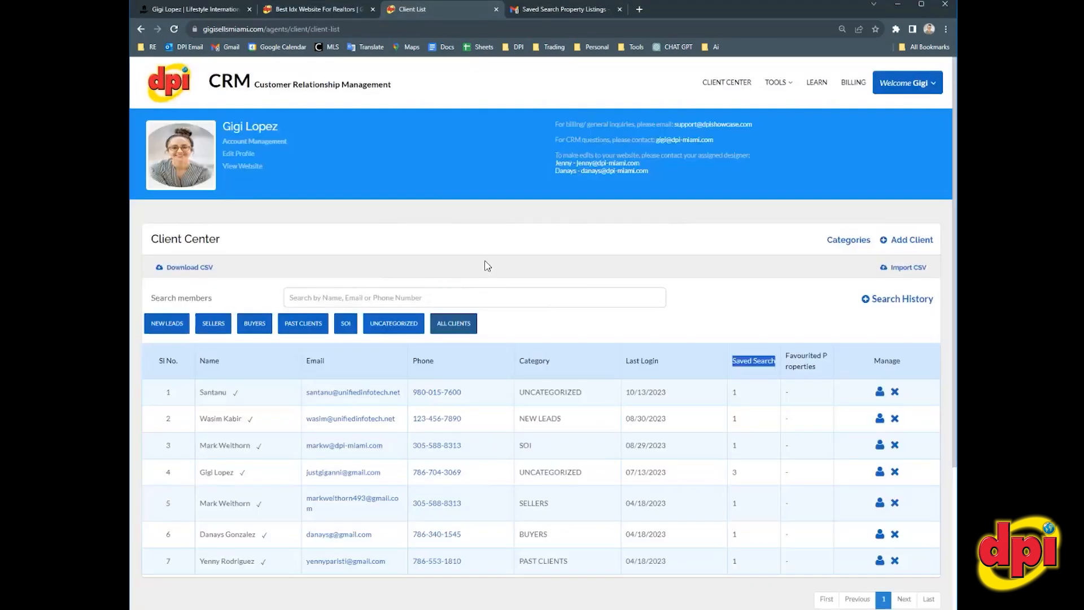
pyautogui.moveTo(378, 281)
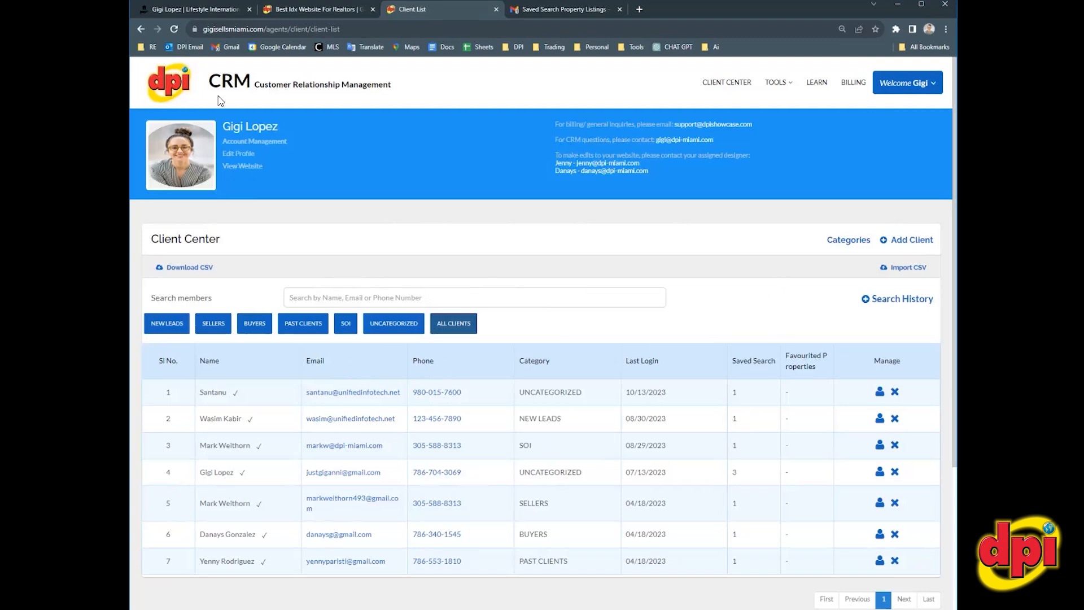
pyautogui.moveTo(244, 500)
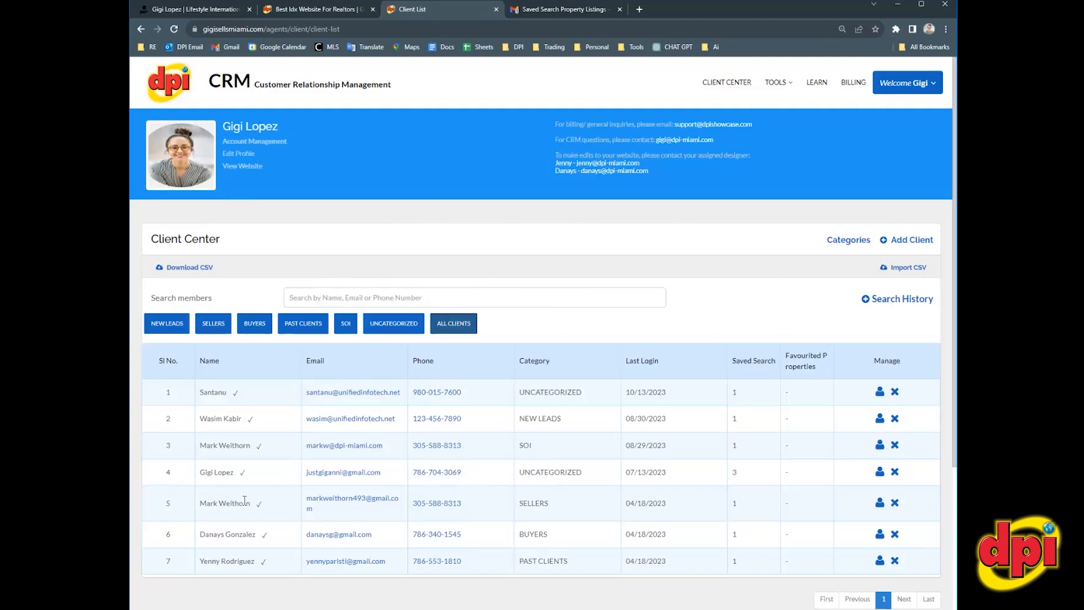
pyautogui.moveTo(806, 393)
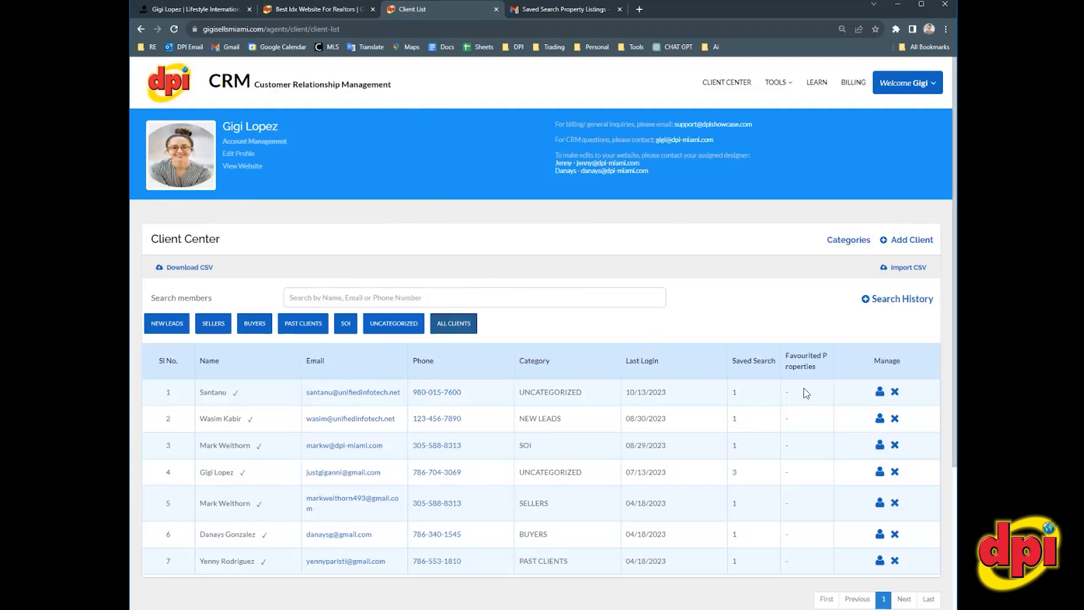
pyautogui.moveTo(409, 393)
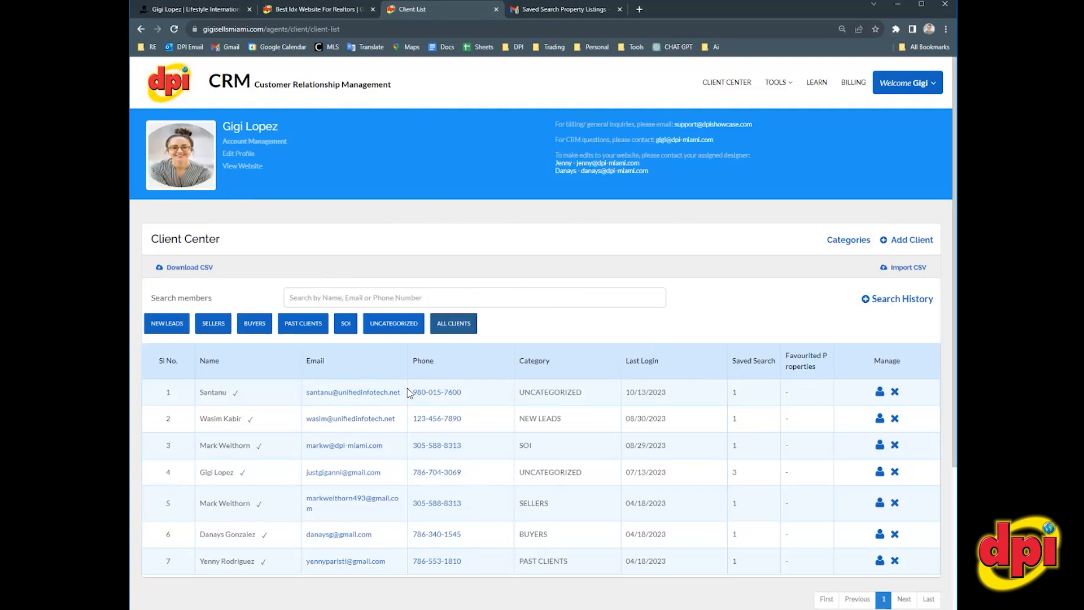
pyautogui.moveTo(276, 405)
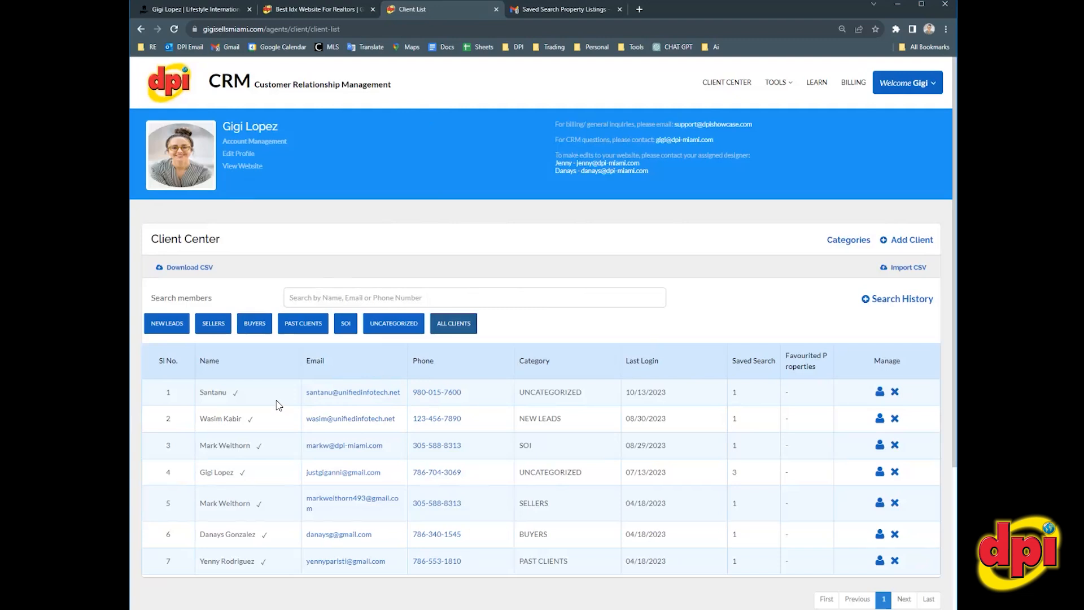
pyautogui.moveTo(369, 487)
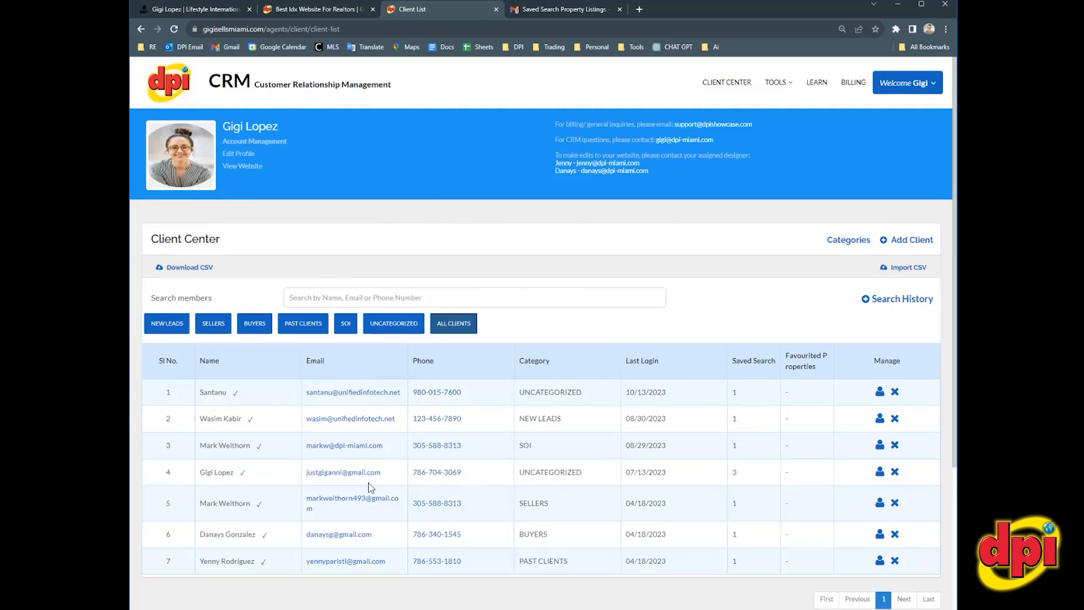
pyautogui.moveTo(551, 409)
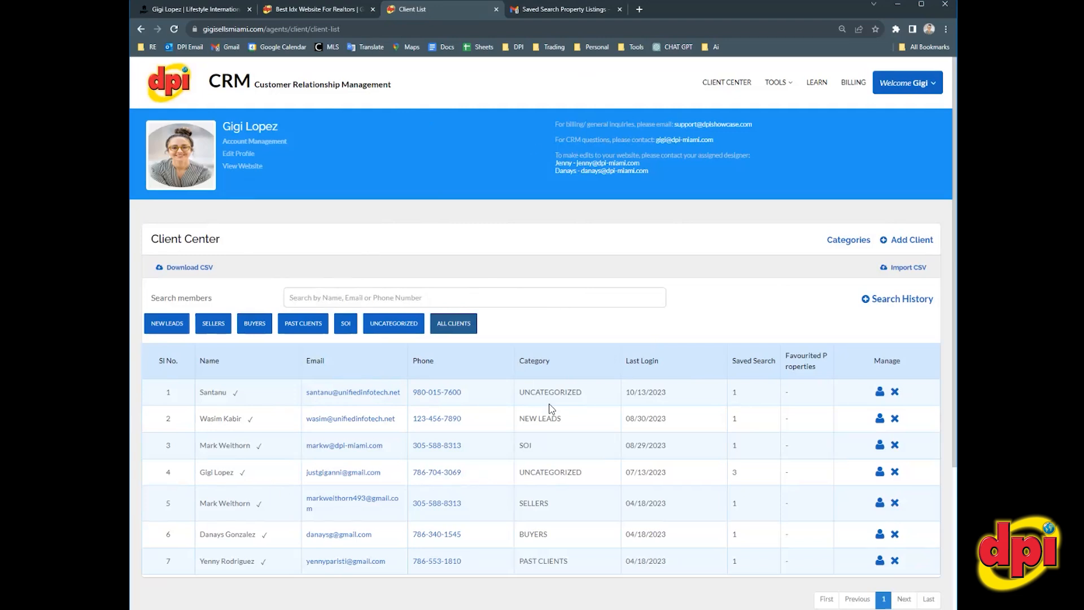
pyautogui.moveTo(204, 472)
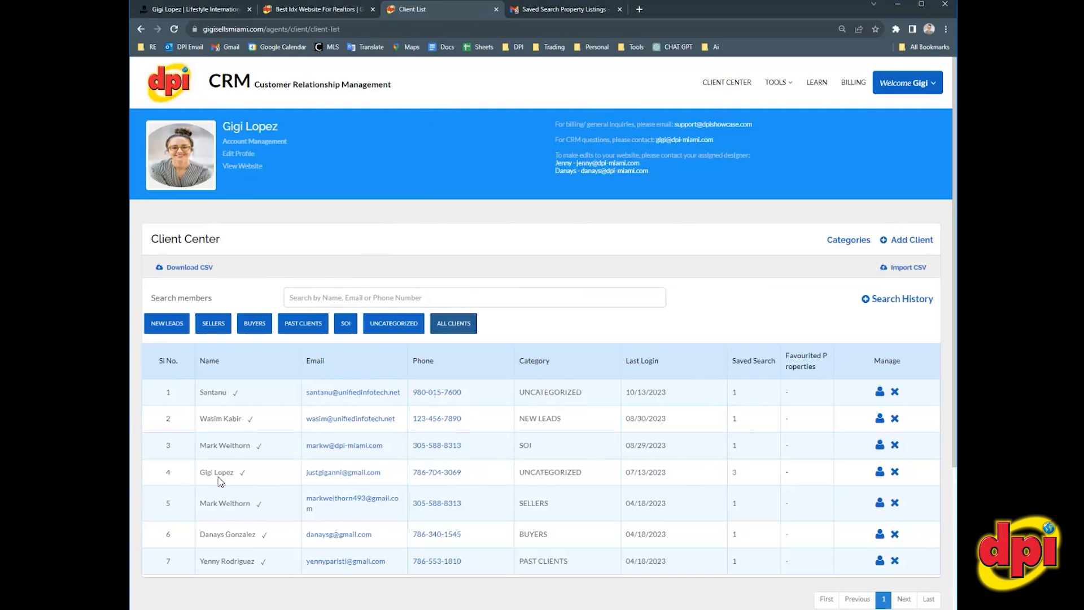
pyautogui.doubleClick(216, 472)
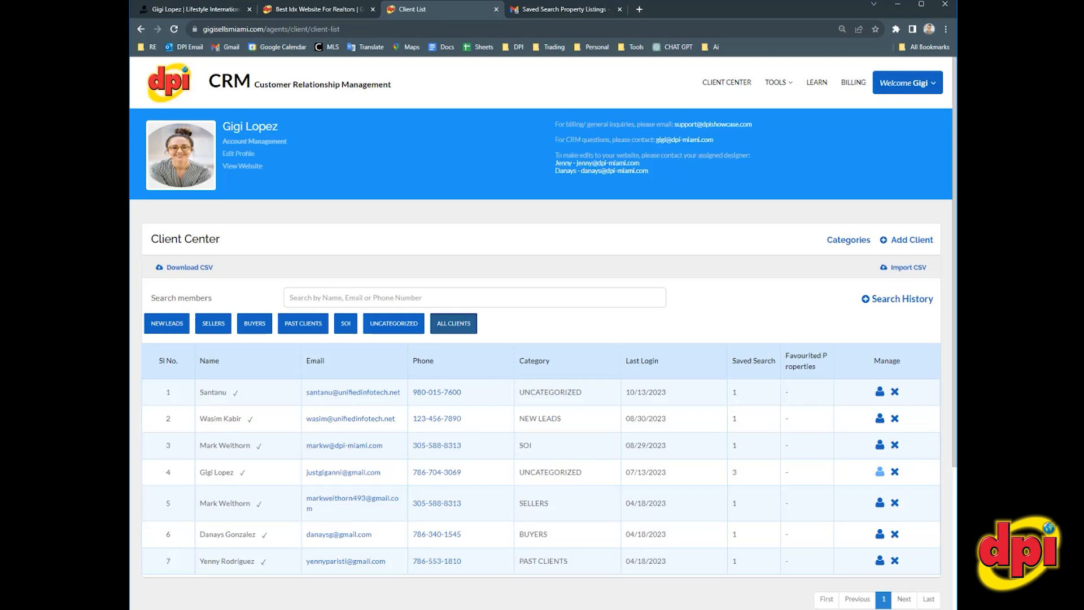
pyautogui.click(880, 471)
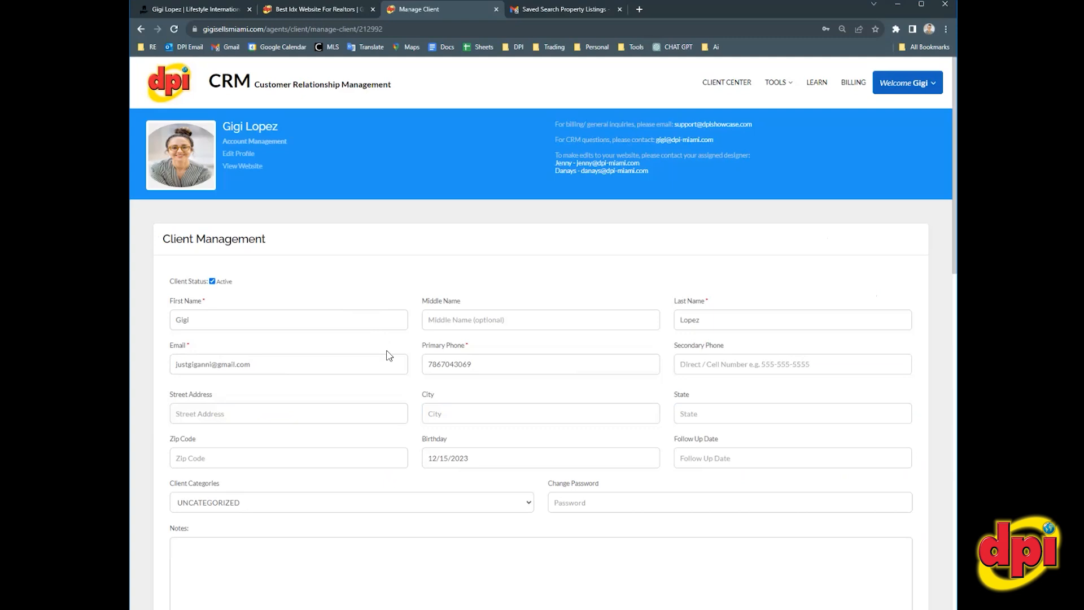
pyautogui.scroll(-3)
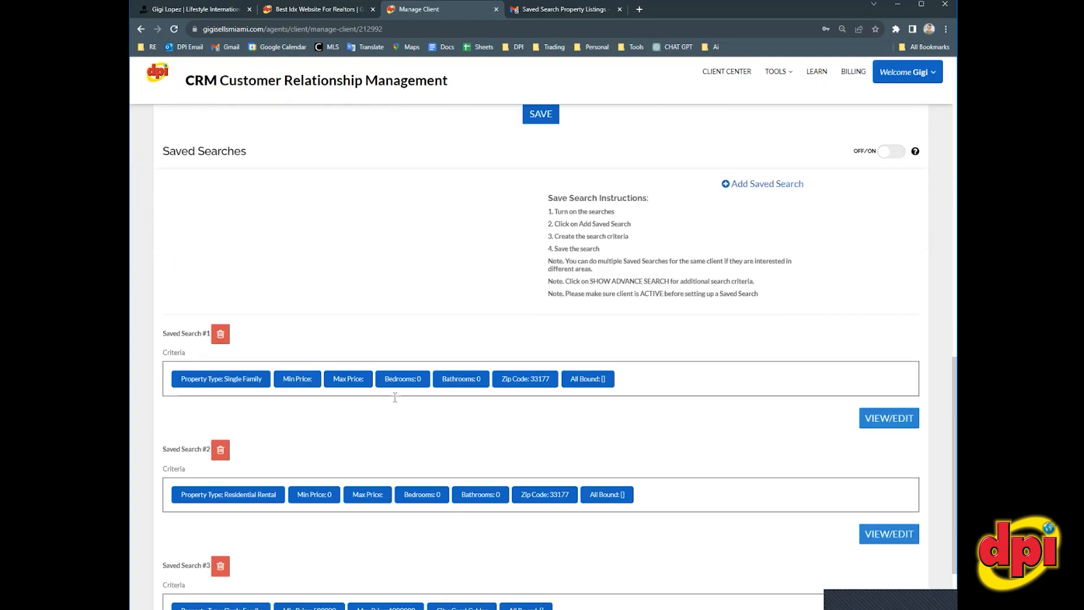
pyautogui.doubleClick(208, 147)
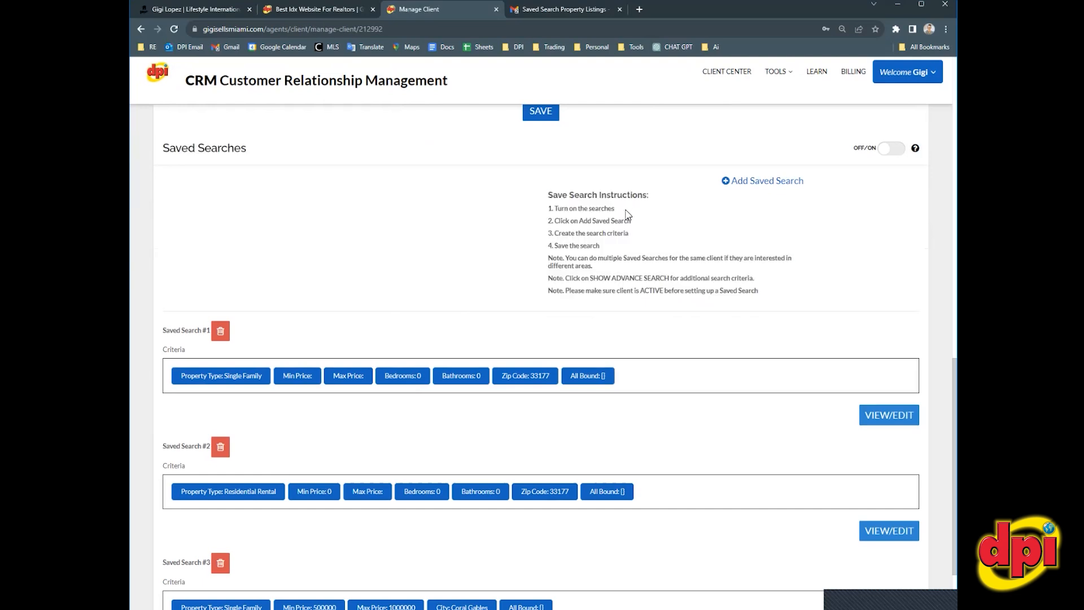
pyautogui.doubleClick(581, 209)
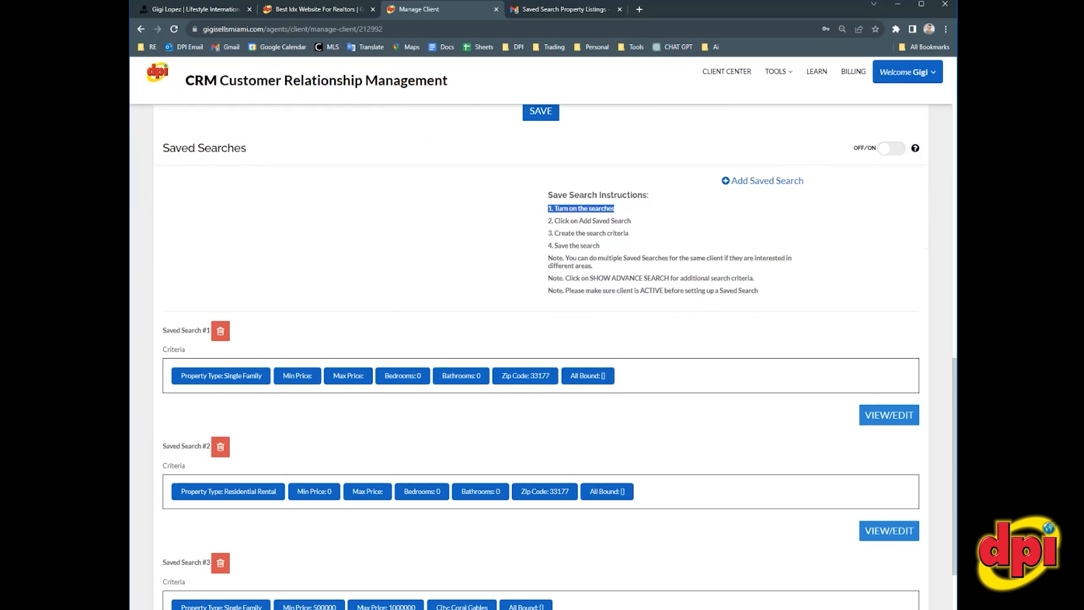
pyautogui.click(891, 147)
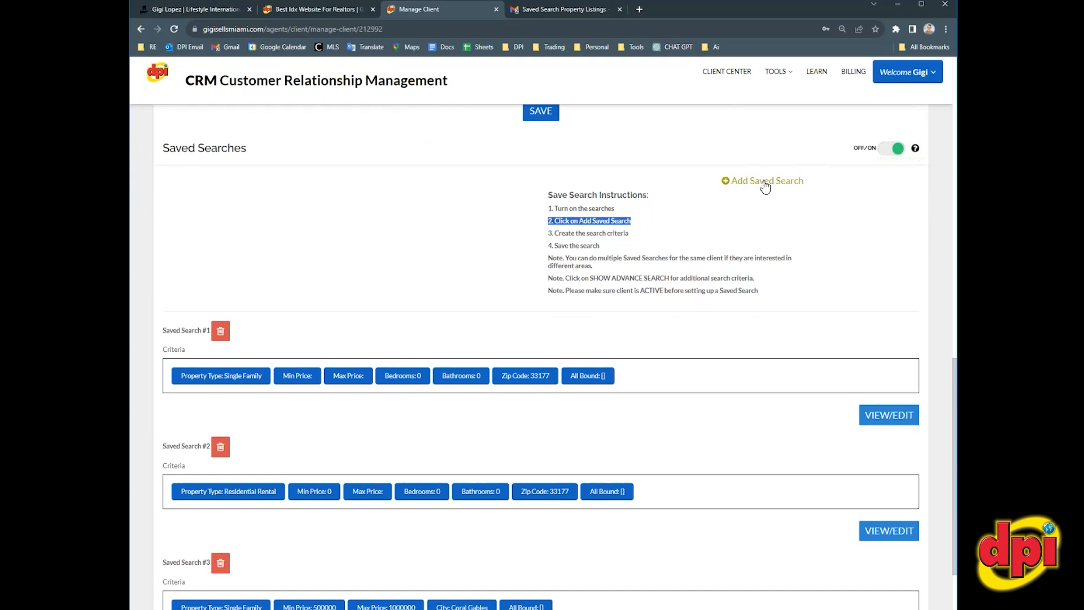
pyautogui.moveTo(736, 222)
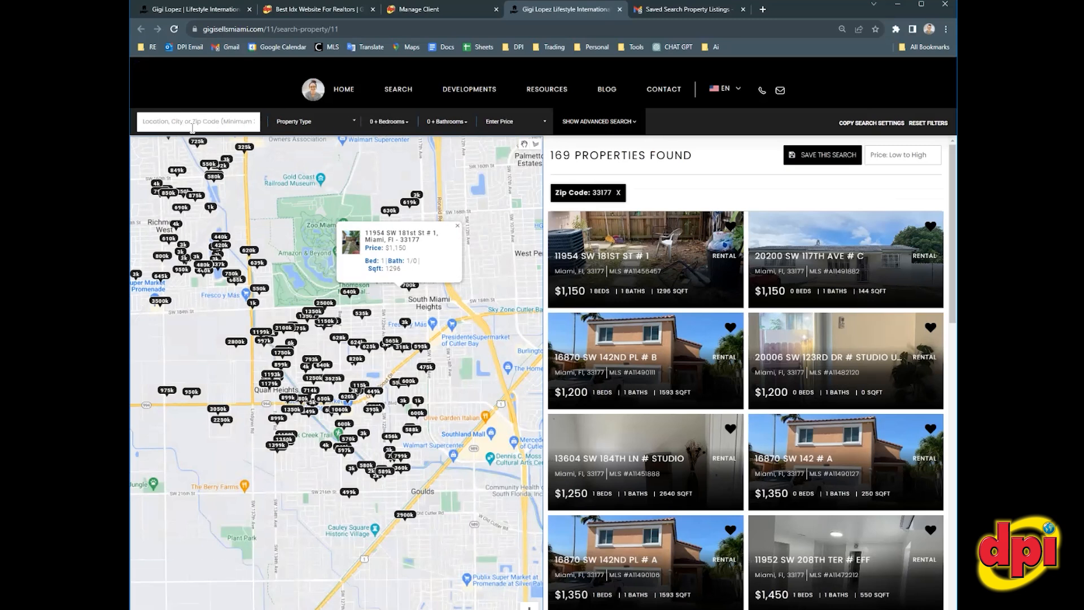
pyautogui.moveTo(183, 170)
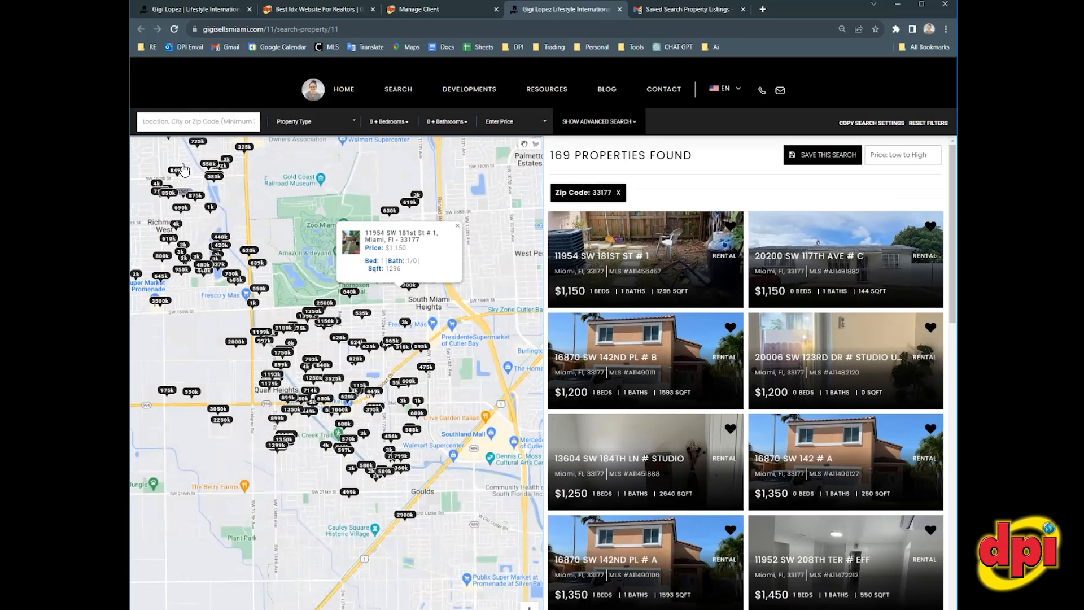
pyautogui.moveTo(266, 133)
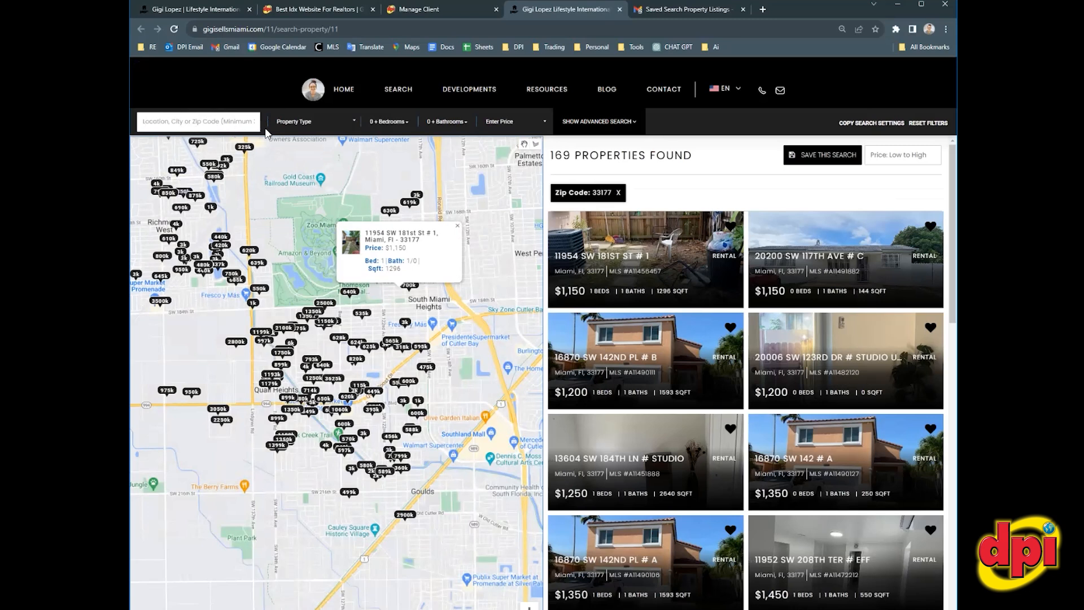
# Step: Filter the 33177 search to Single Family, 2+ baths, $600k–$700k, finding 17 properties
pyautogui.click(314, 121)
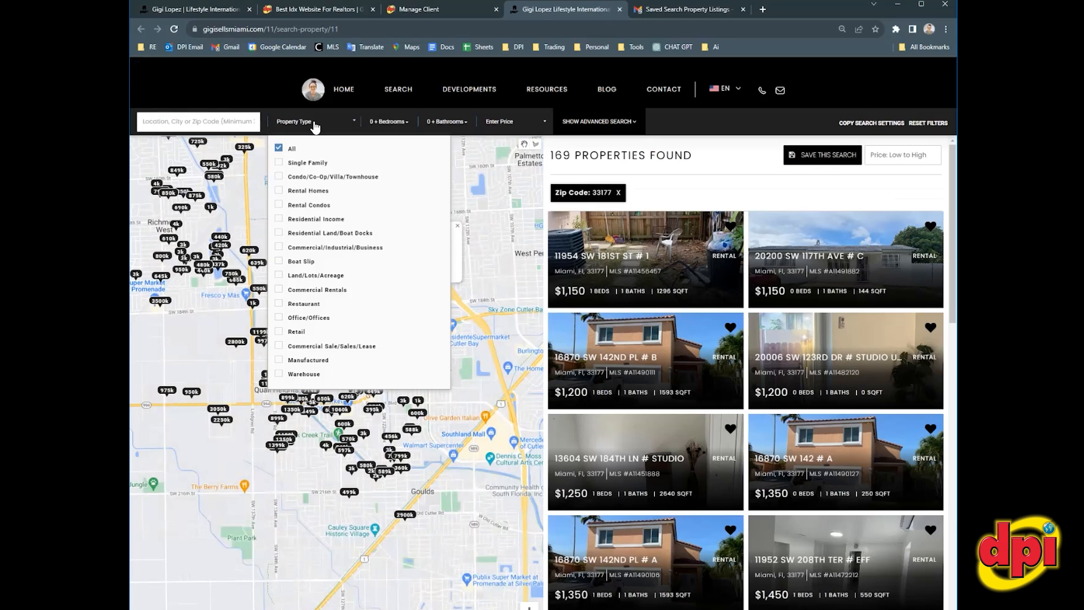
pyautogui.click(307, 163)
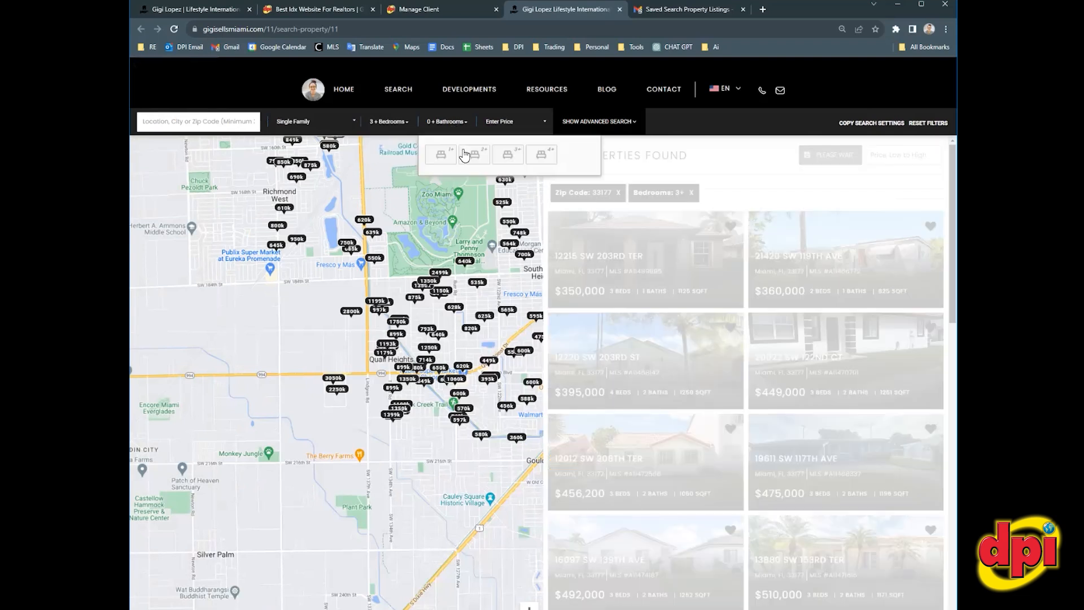
pyautogui.click(473, 153)
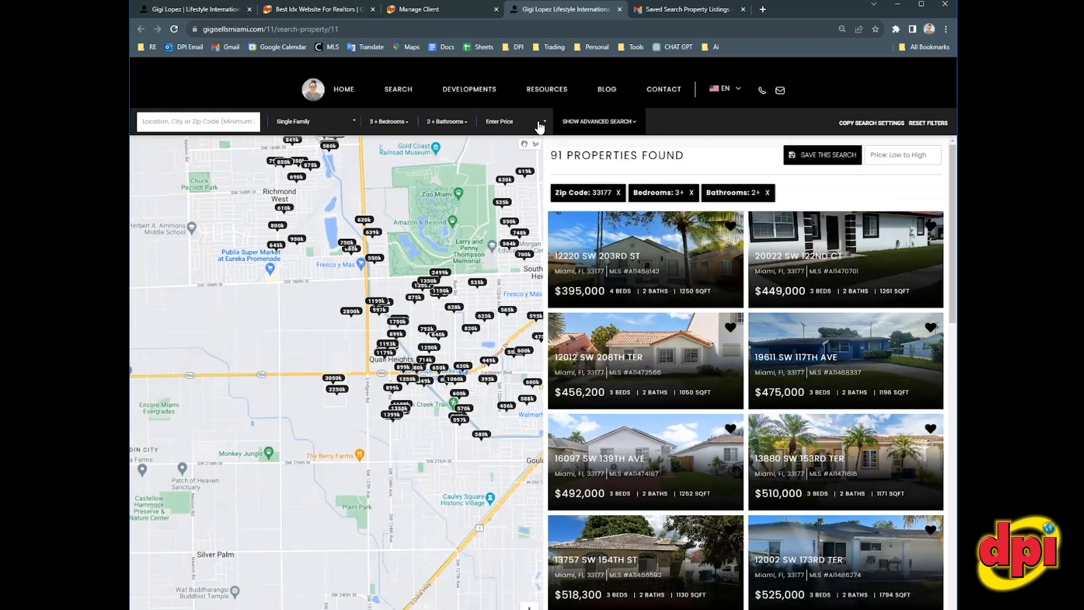
pyautogui.click(514, 121)
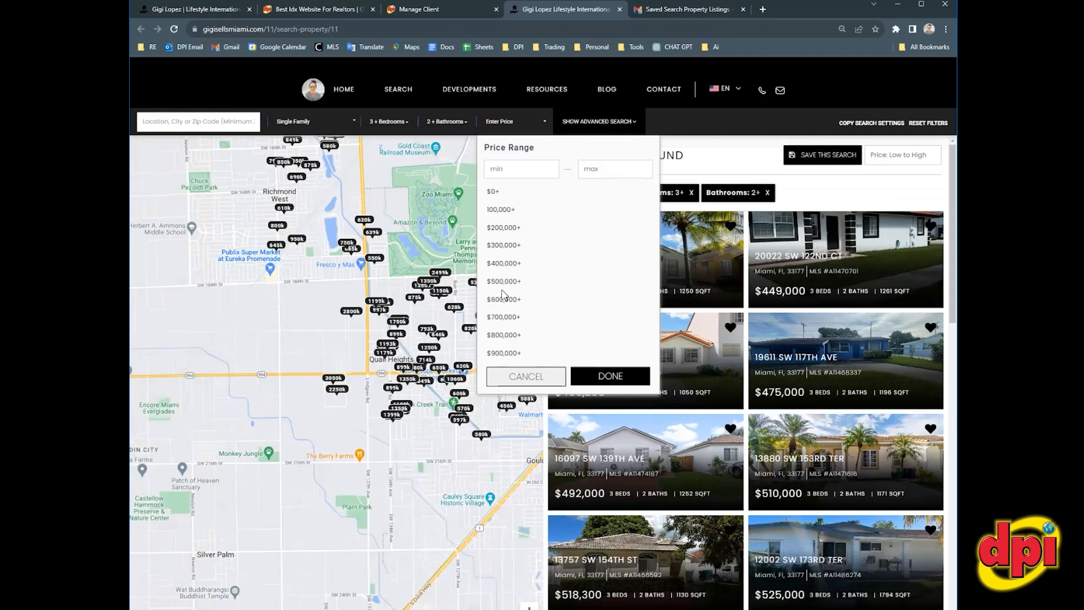
pyautogui.moveTo(597, 197)
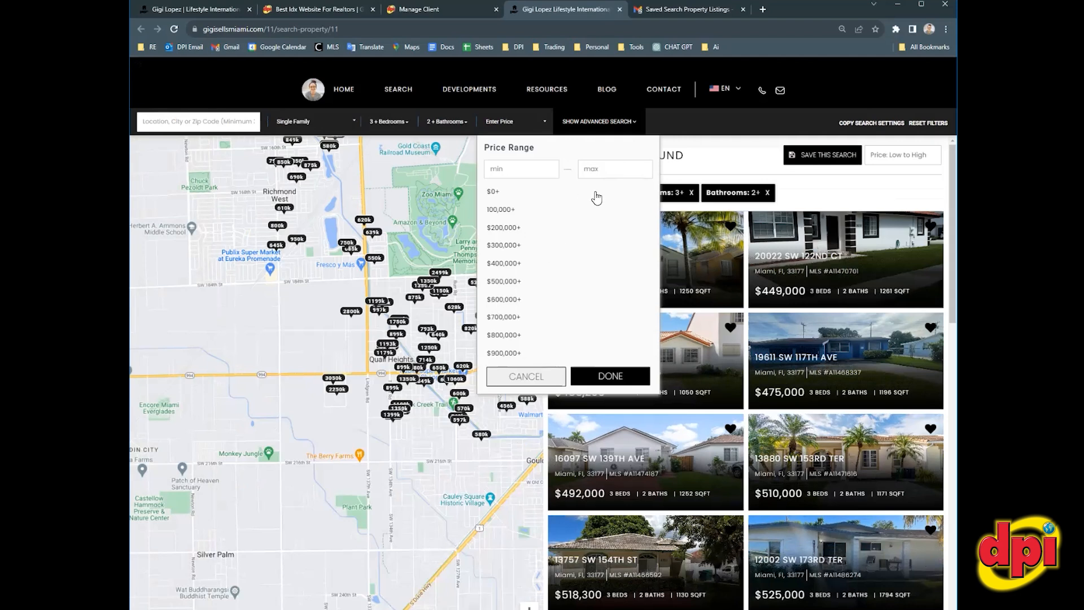
pyautogui.click(609, 376)
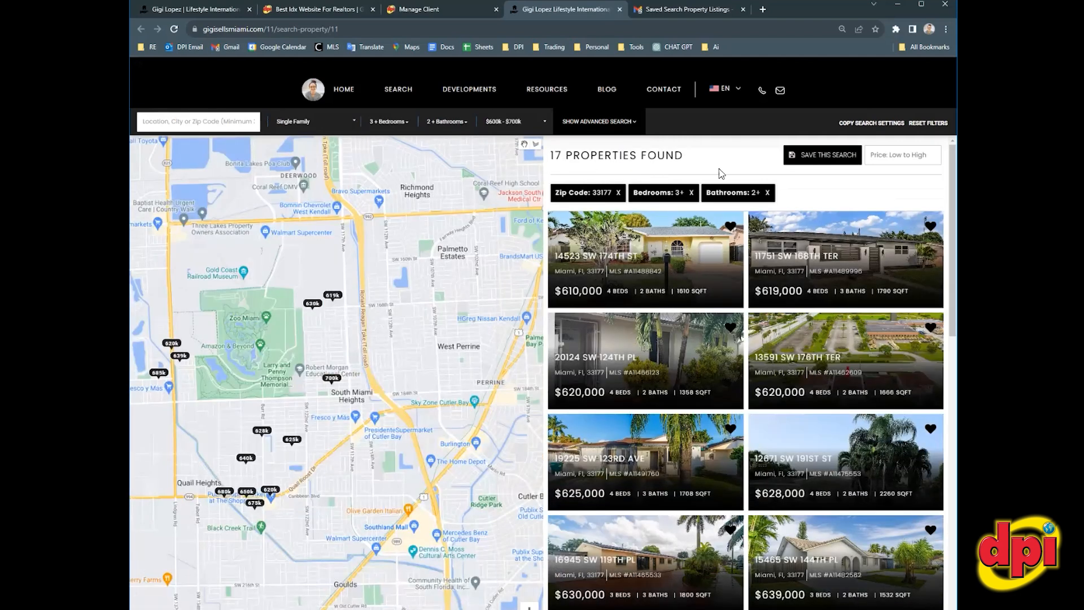
pyautogui.moveTo(723, 192)
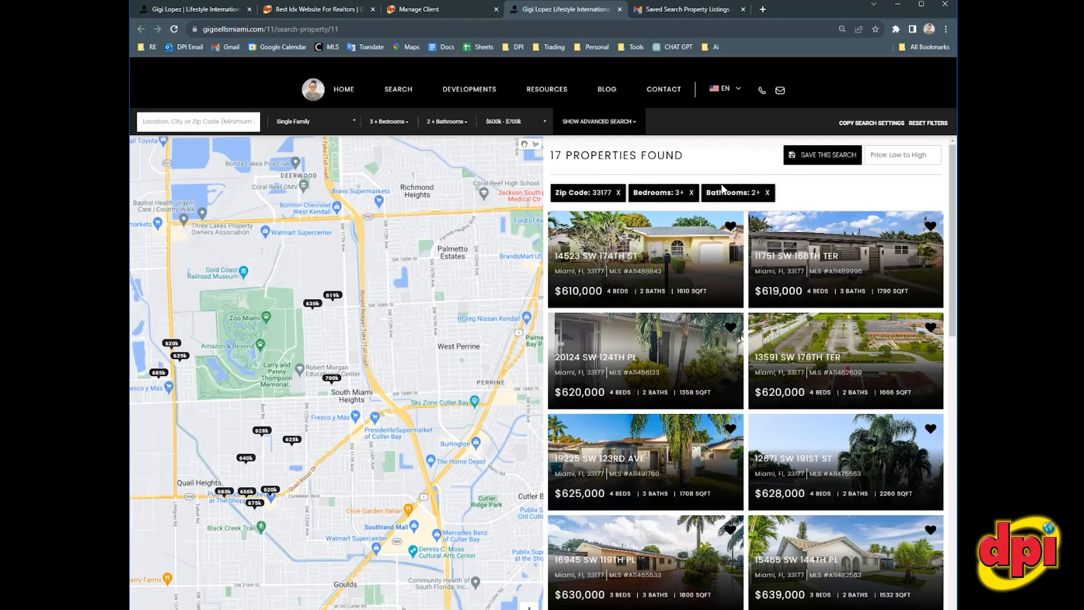
pyautogui.moveTo(822, 159)
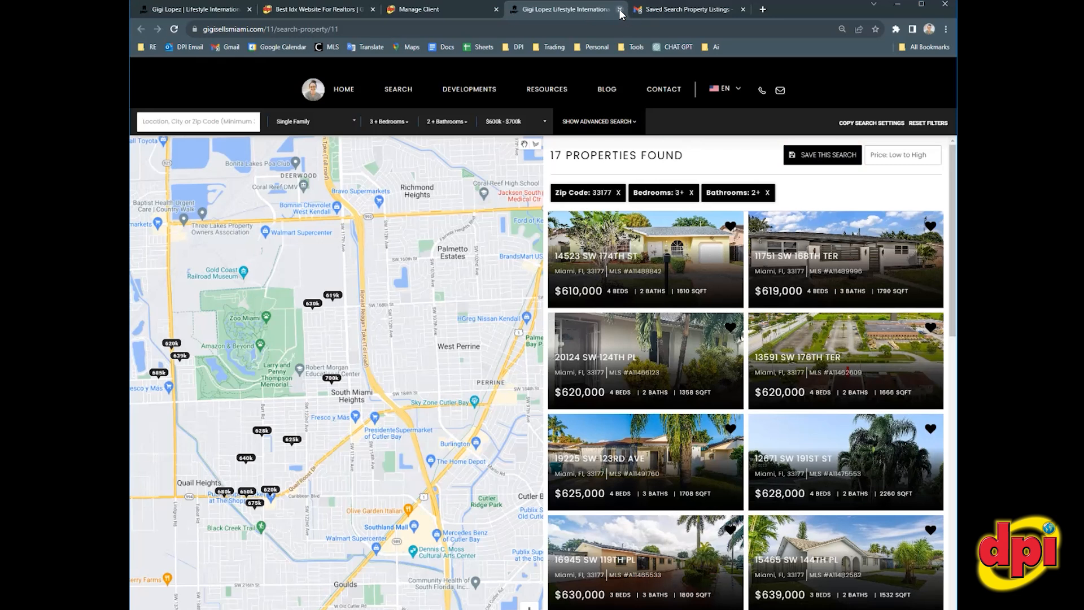
pyautogui.click(620, 9)
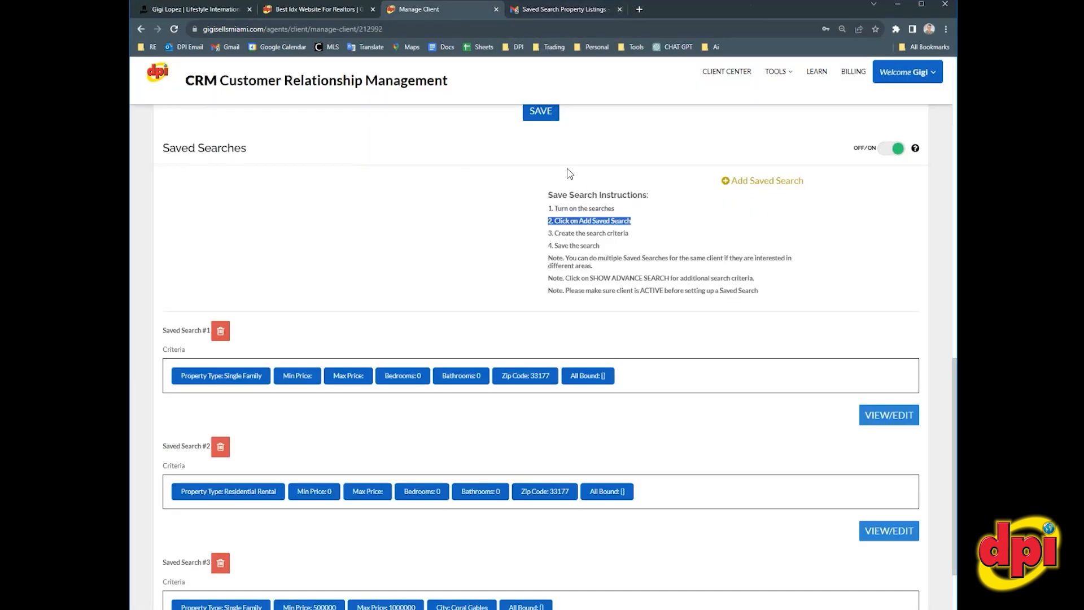
pyautogui.scroll(3)
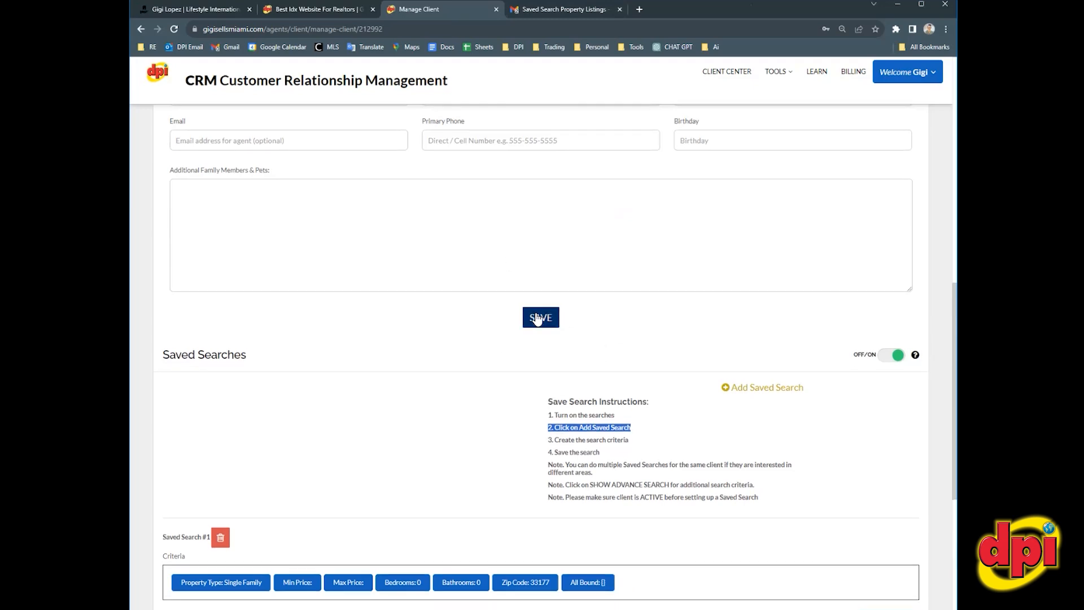
pyautogui.click(539, 318)
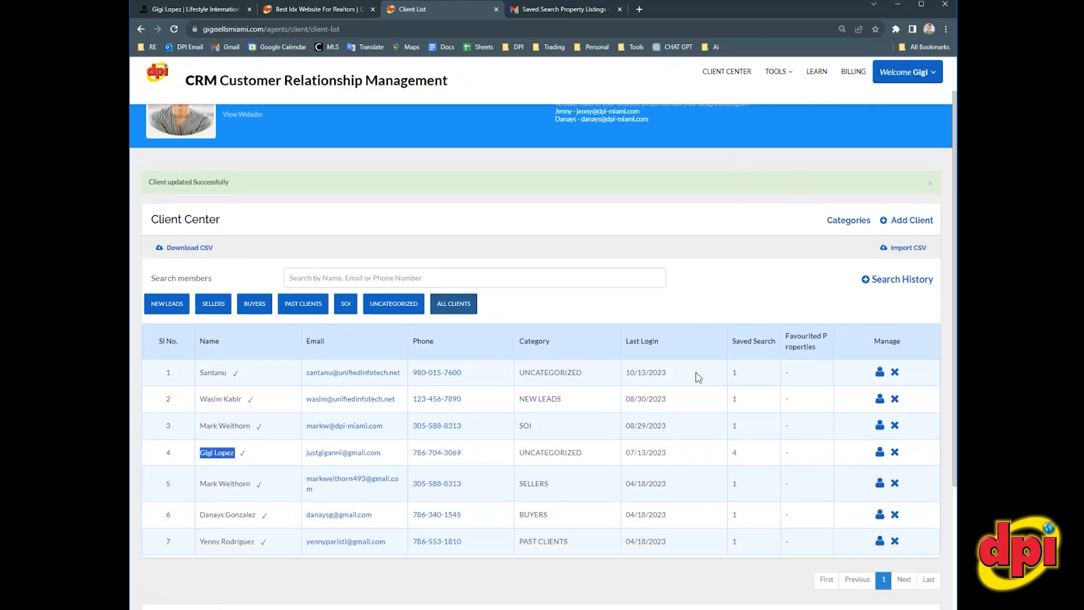
pyautogui.moveTo(763, 454)
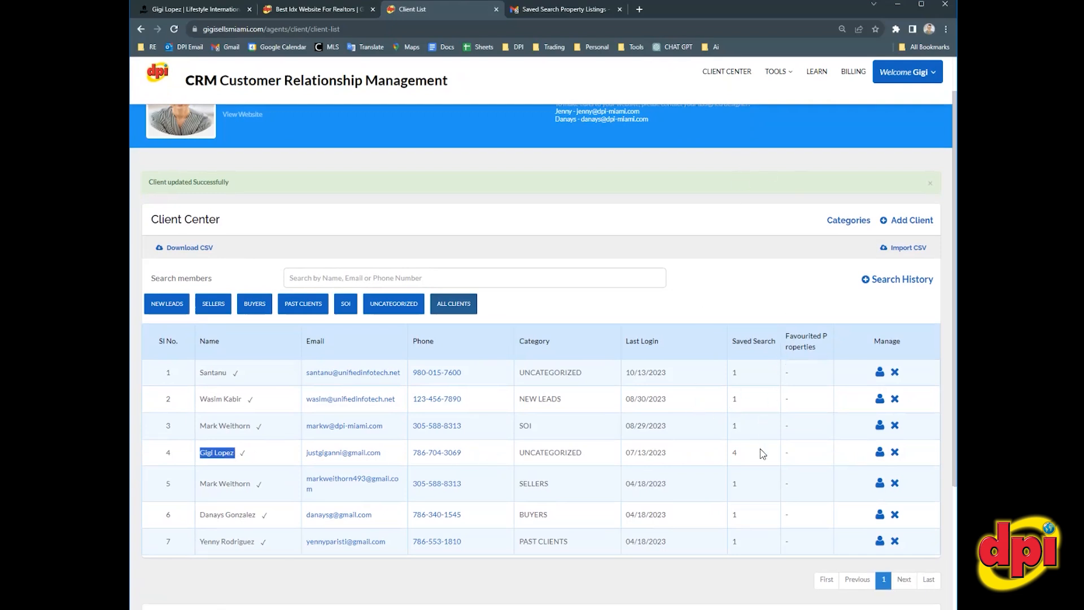
pyautogui.moveTo(731, 463)
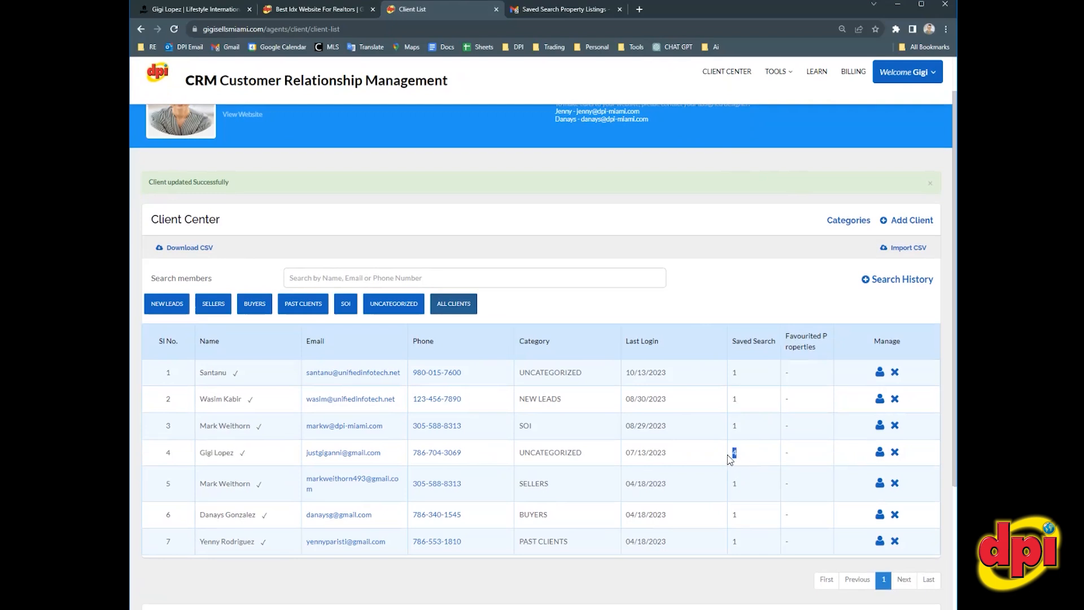
pyautogui.moveTo(745, 459)
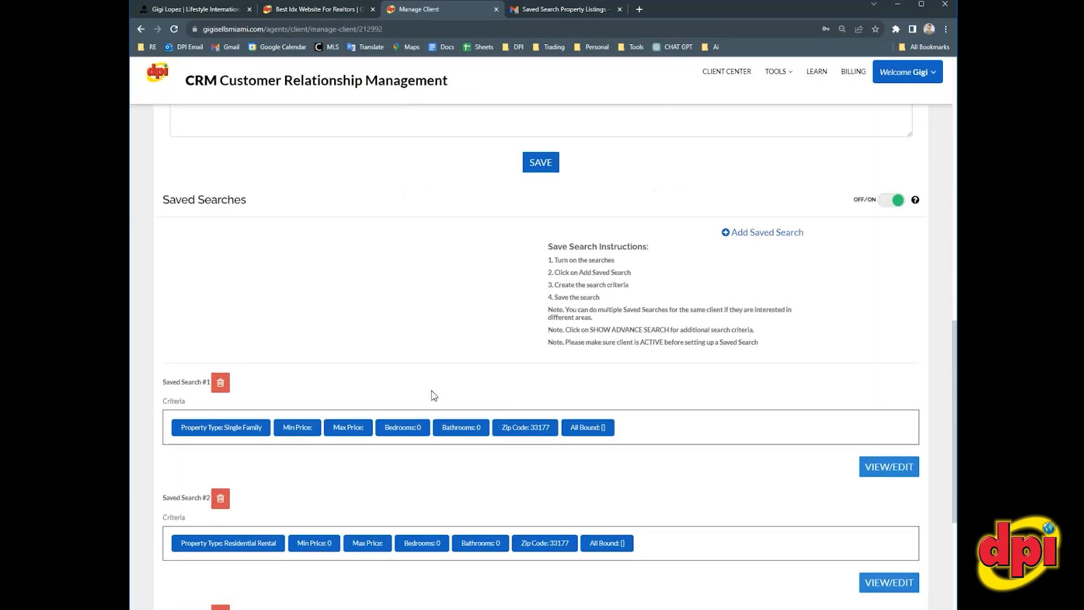
pyautogui.scroll(-3)
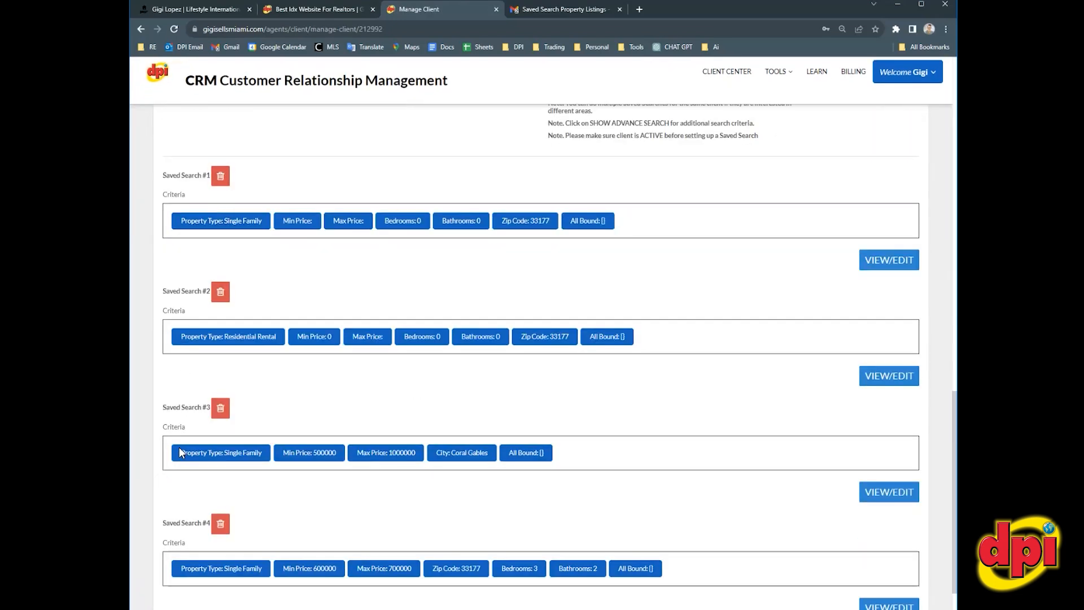
pyautogui.scroll(3)
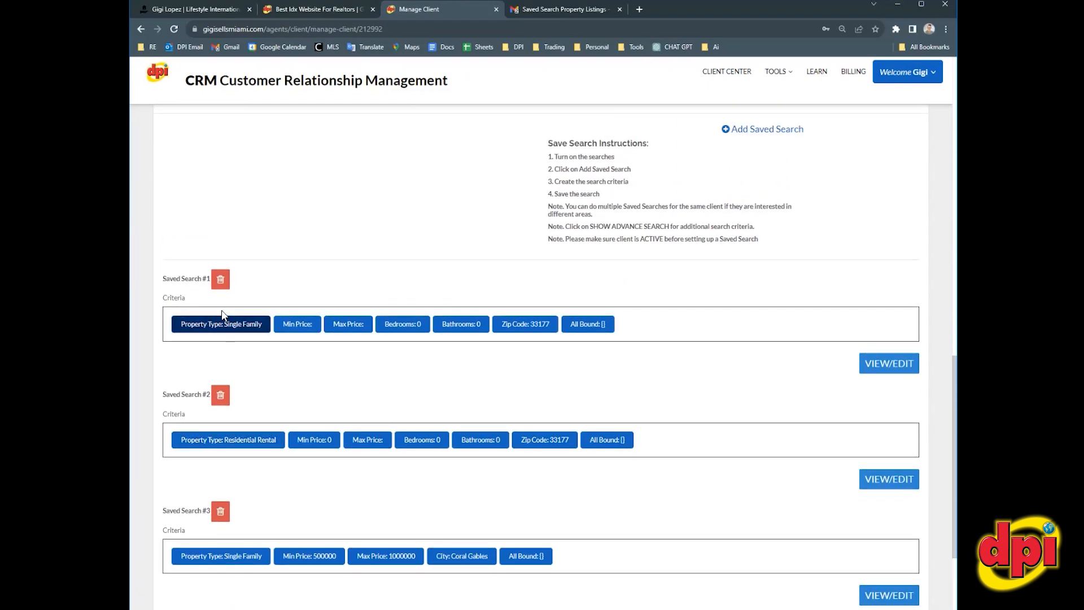
pyautogui.scroll(-3)
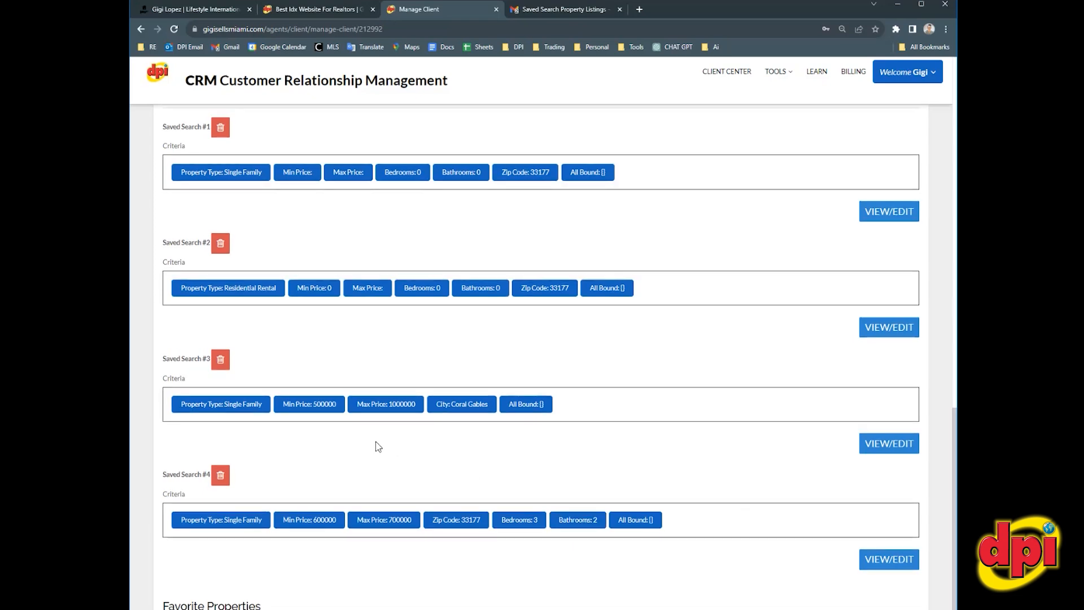
pyautogui.scroll(3)
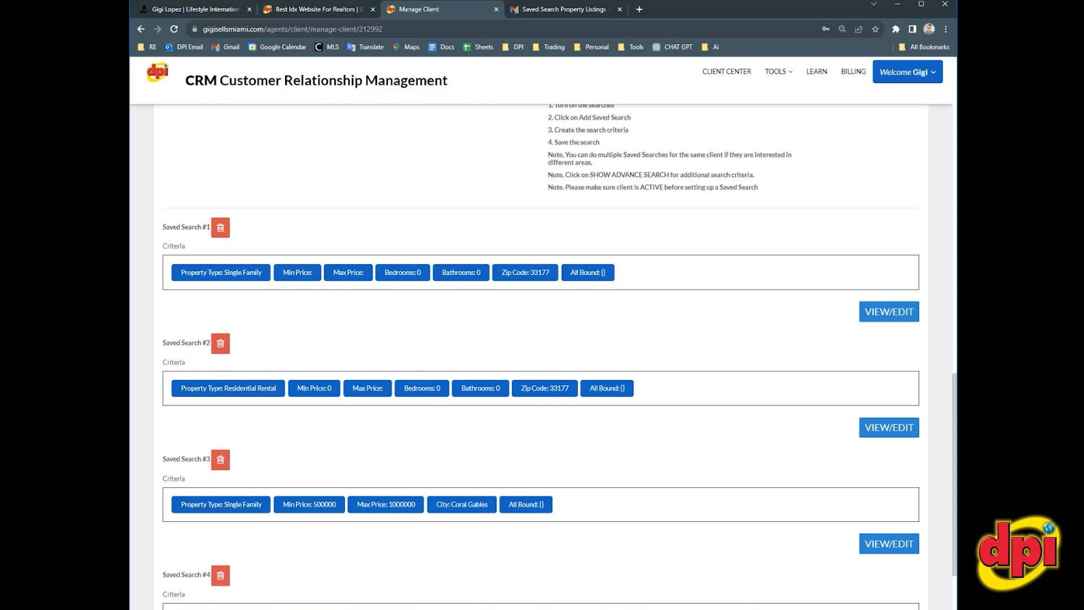
pyautogui.moveTo(817, 326)
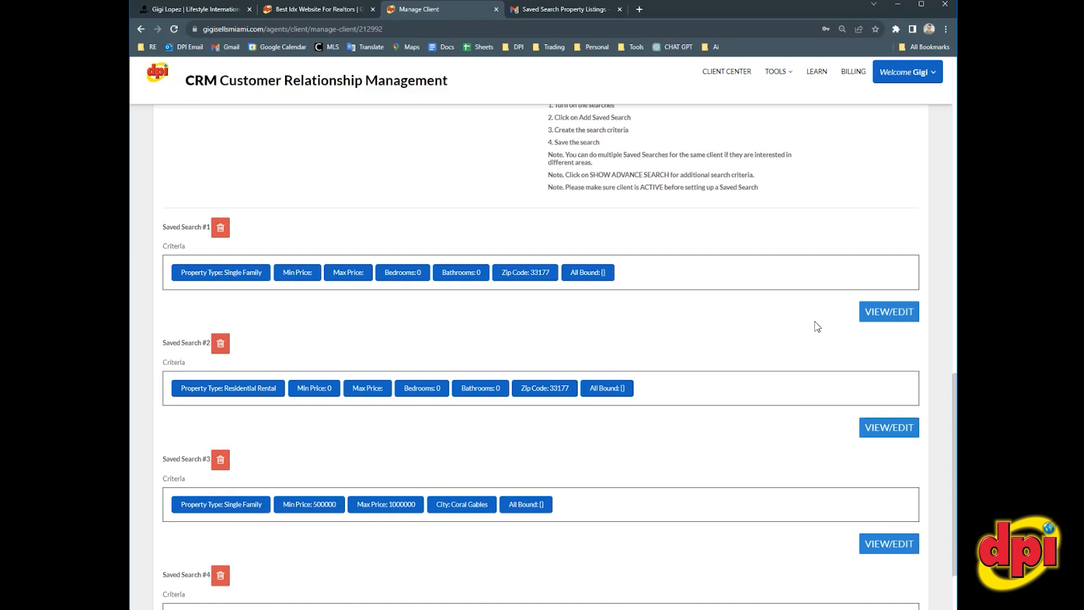
pyautogui.scroll(-3)
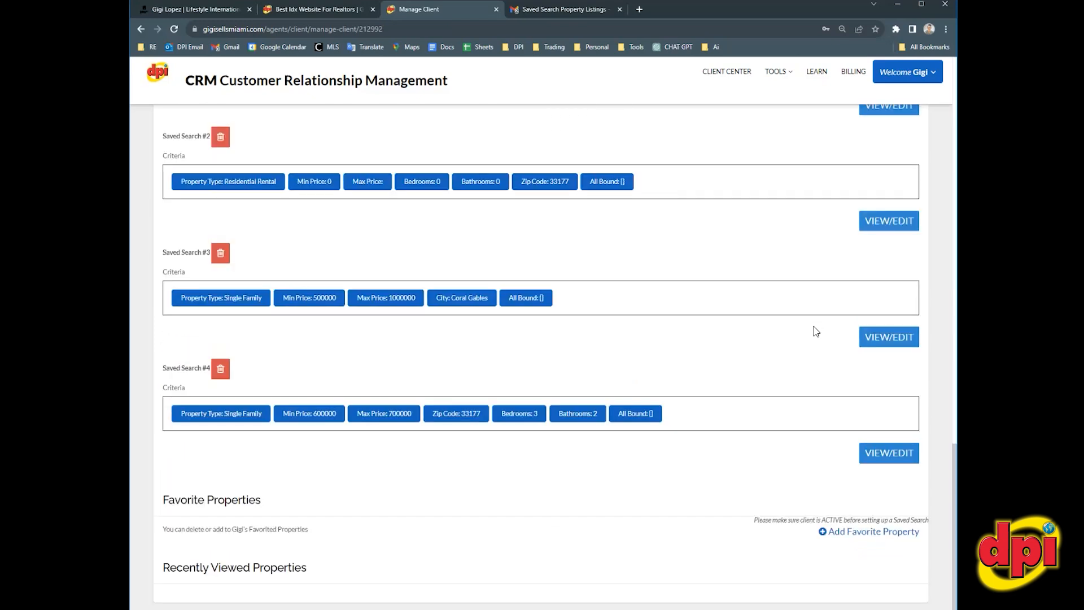
pyautogui.scroll(3)
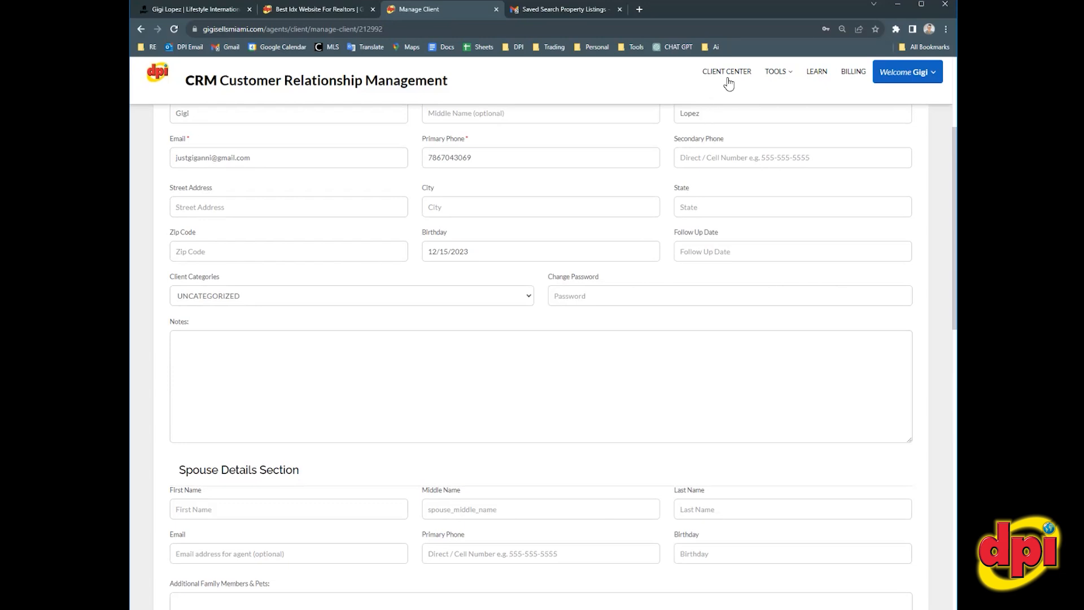
pyautogui.click(726, 71)
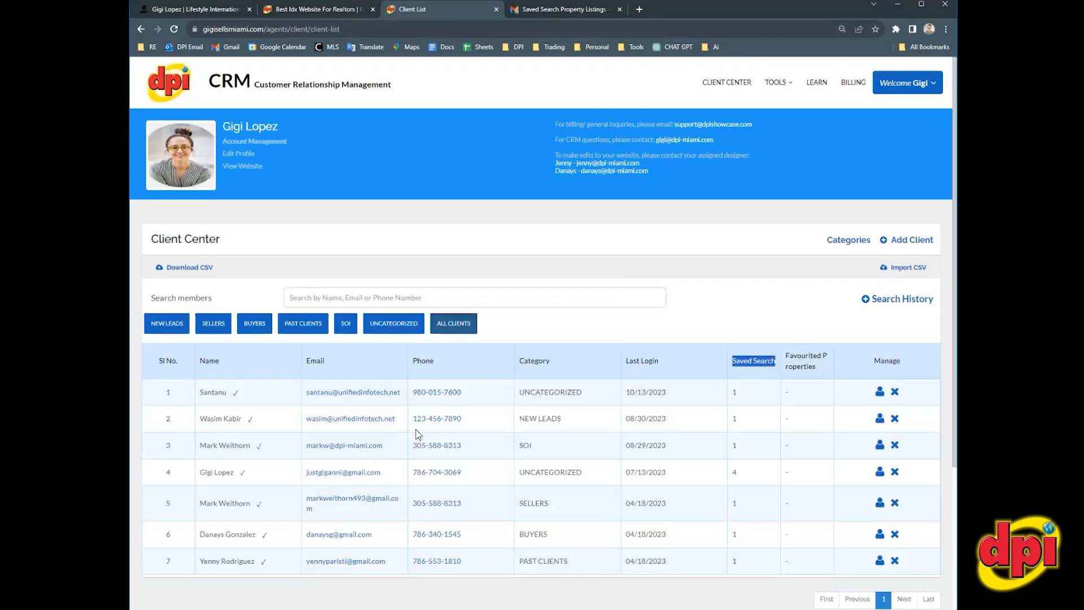
pyautogui.moveTo(277, 487)
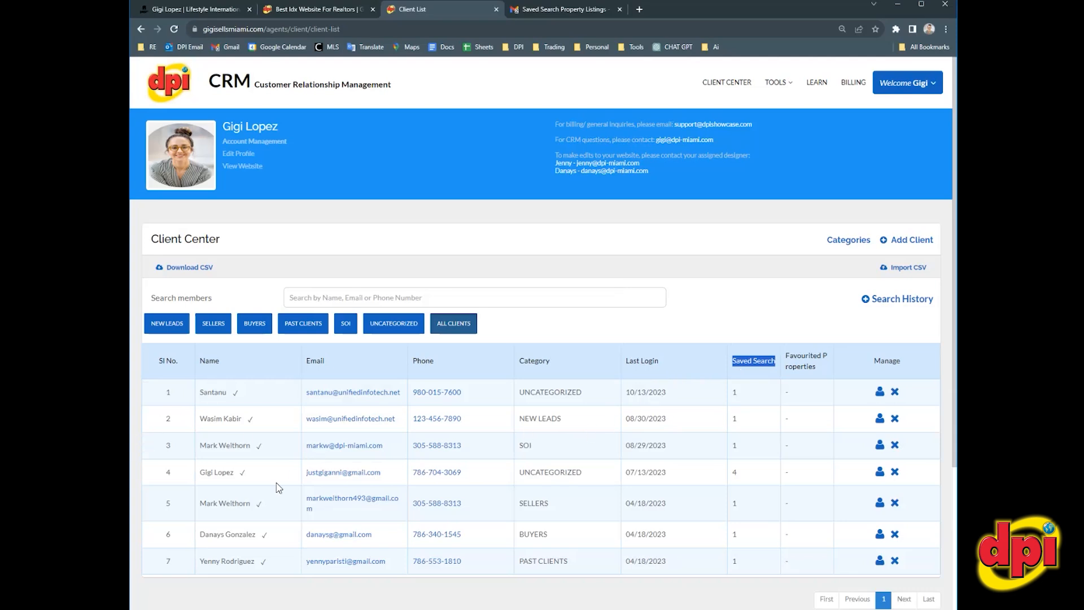
pyautogui.moveTo(756, 478)
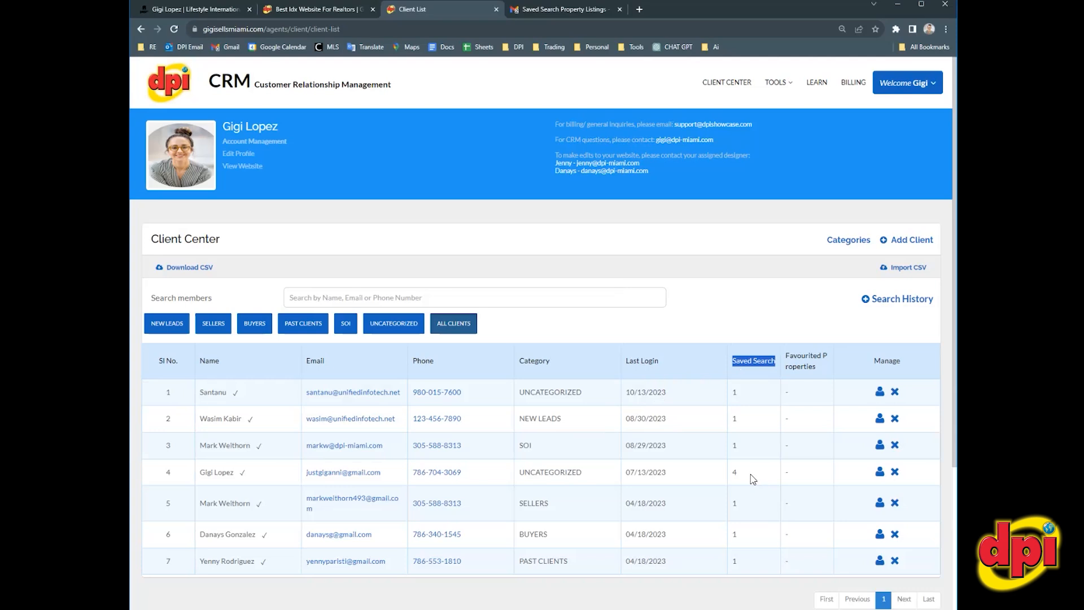
pyautogui.moveTo(727, 351)
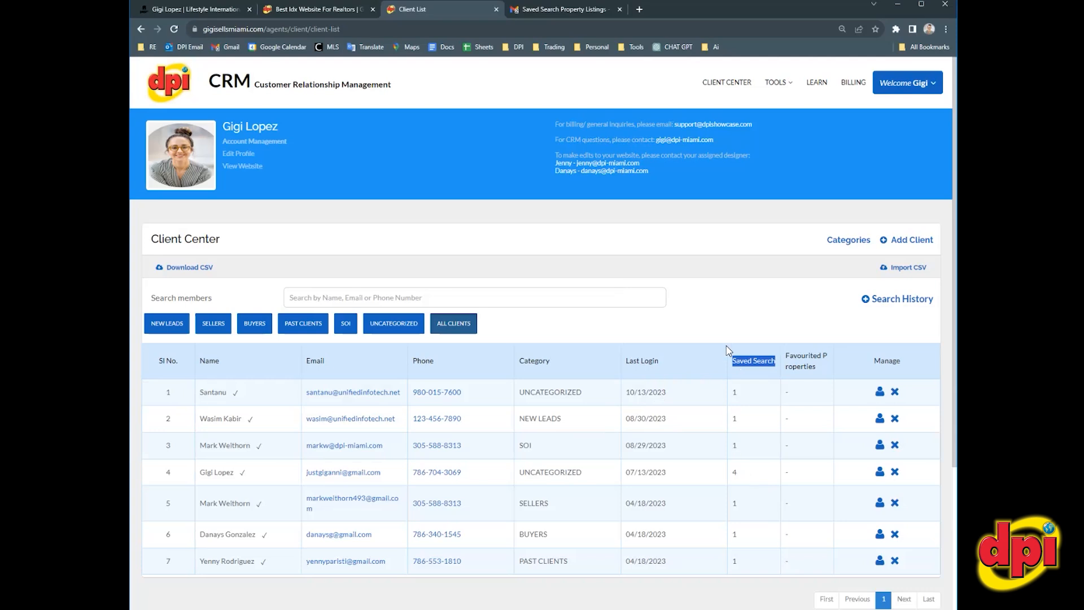
# Step: View the Saved Search Property Listings email with the $890,000 Miami listing
pyautogui.click(564, 9)
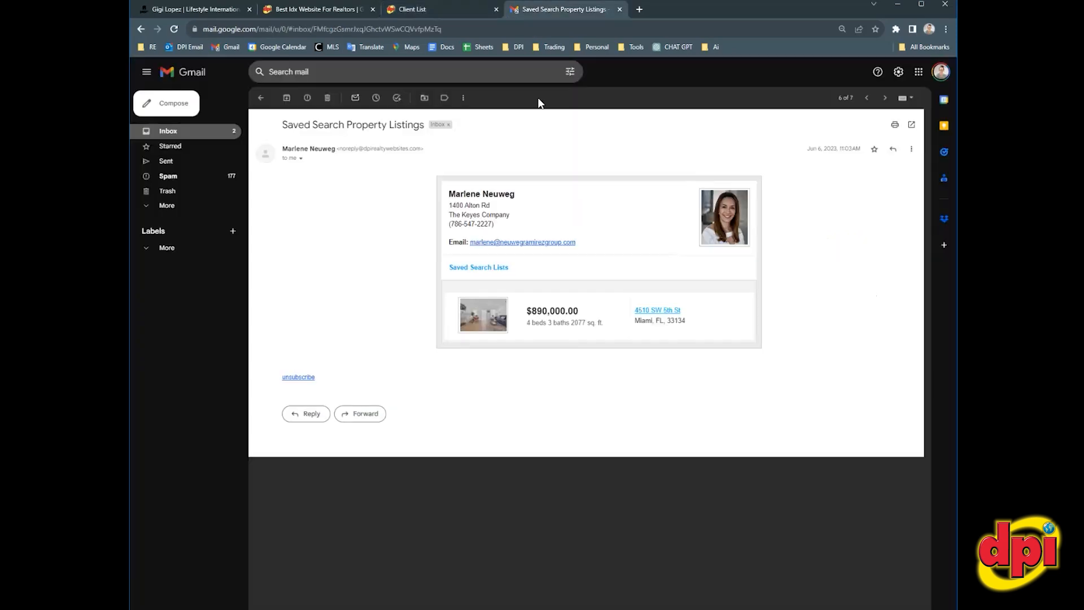
pyautogui.moveTo(557, 216)
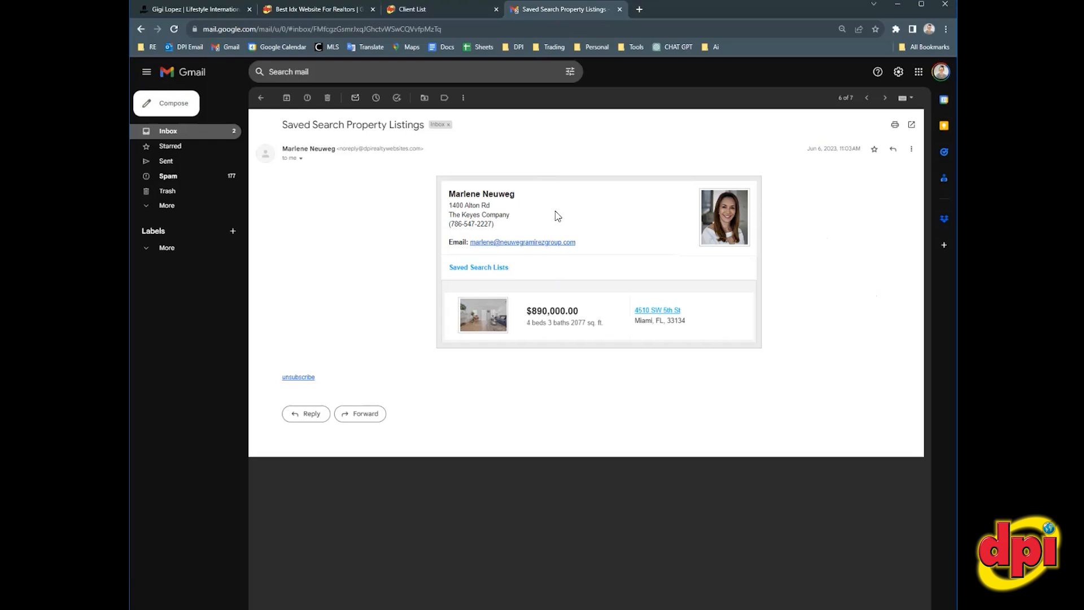
pyautogui.moveTo(465, 269)
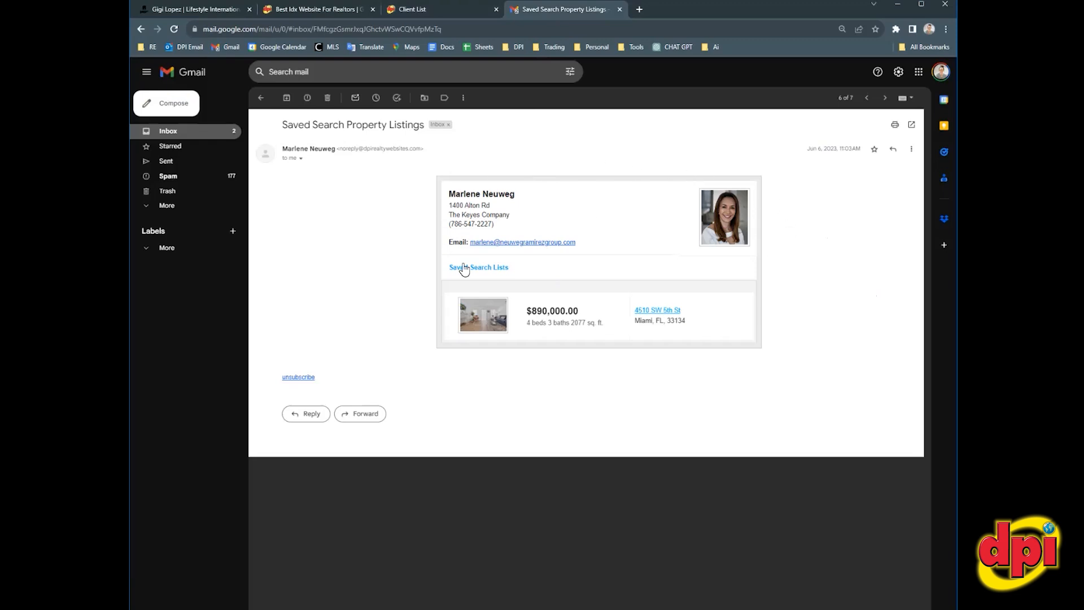
pyautogui.moveTo(710, 232)
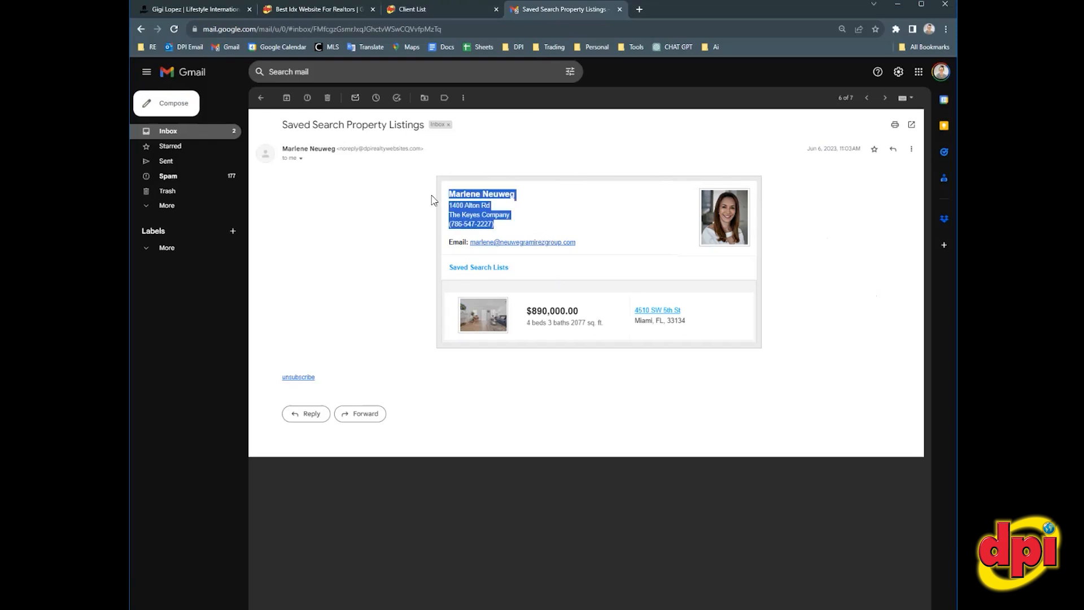
pyautogui.moveTo(599, 242)
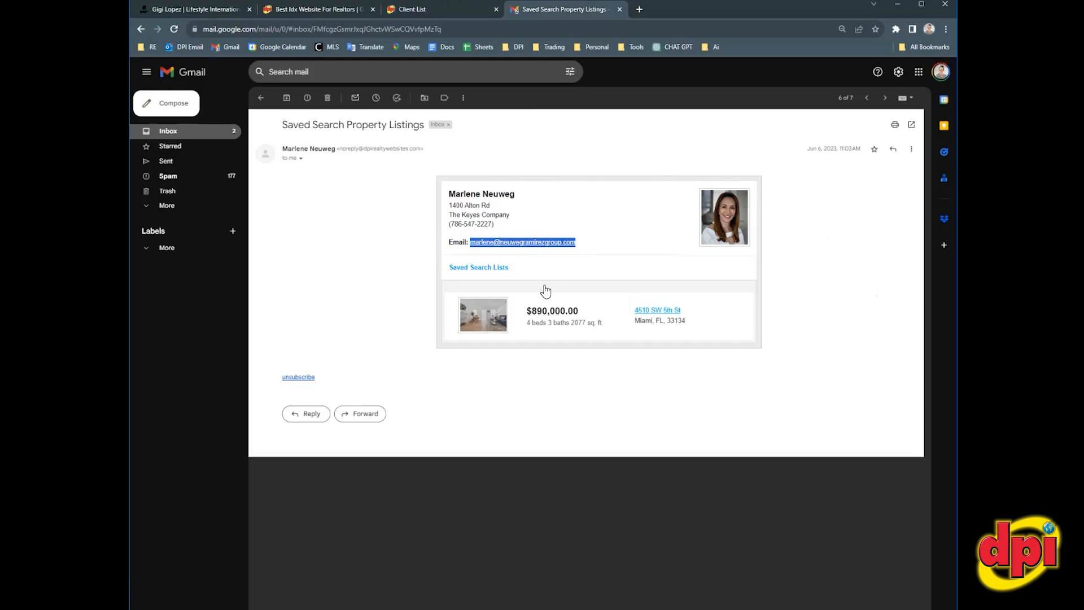
pyautogui.moveTo(665, 320)
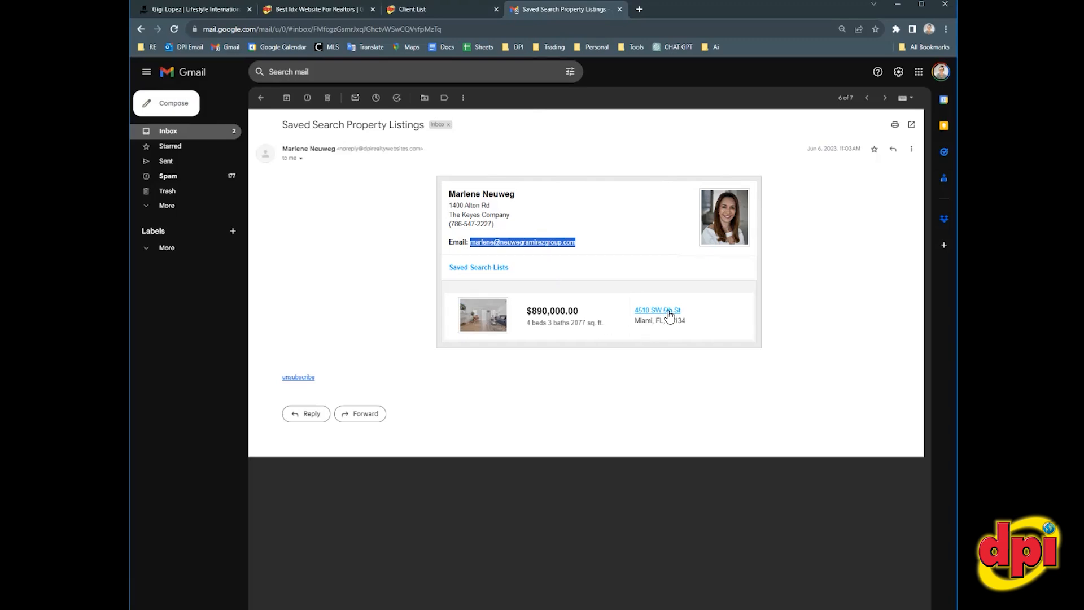
pyautogui.moveTo(507, 322)
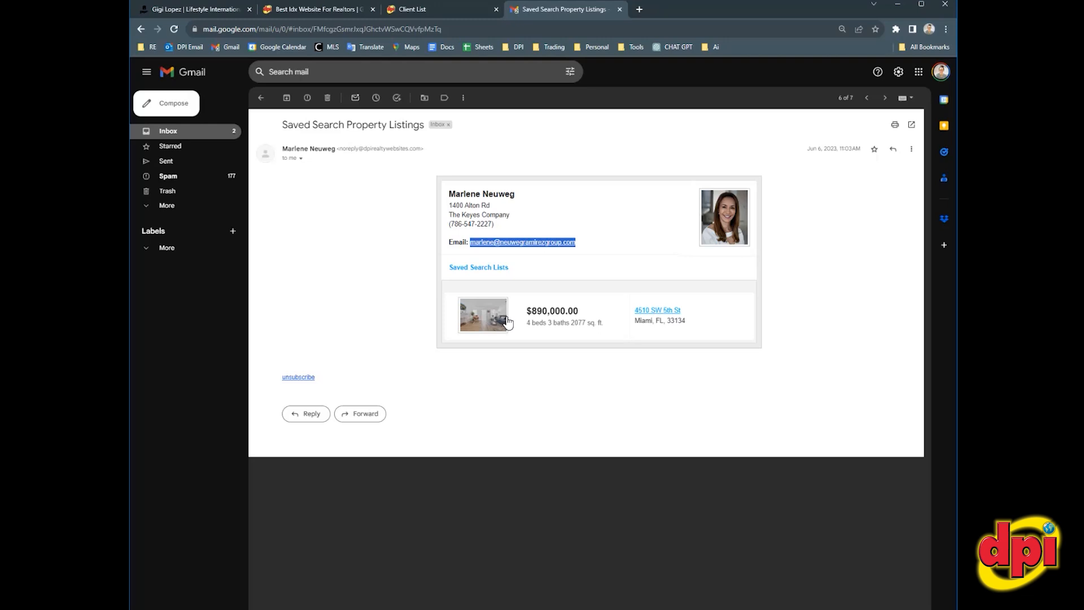
pyautogui.moveTo(401, 295)
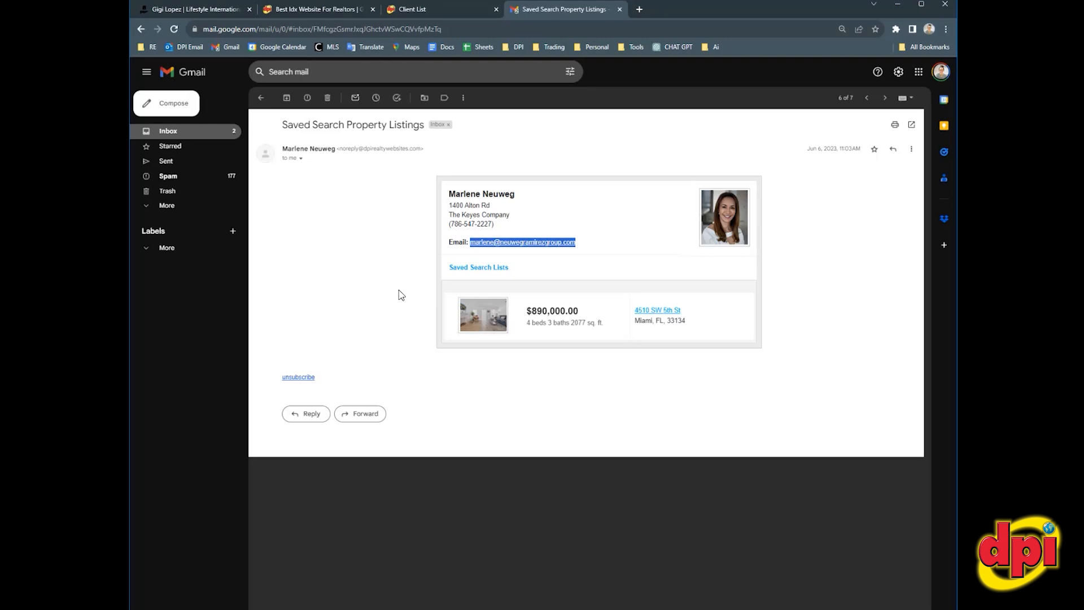
pyautogui.moveTo(395, 289)
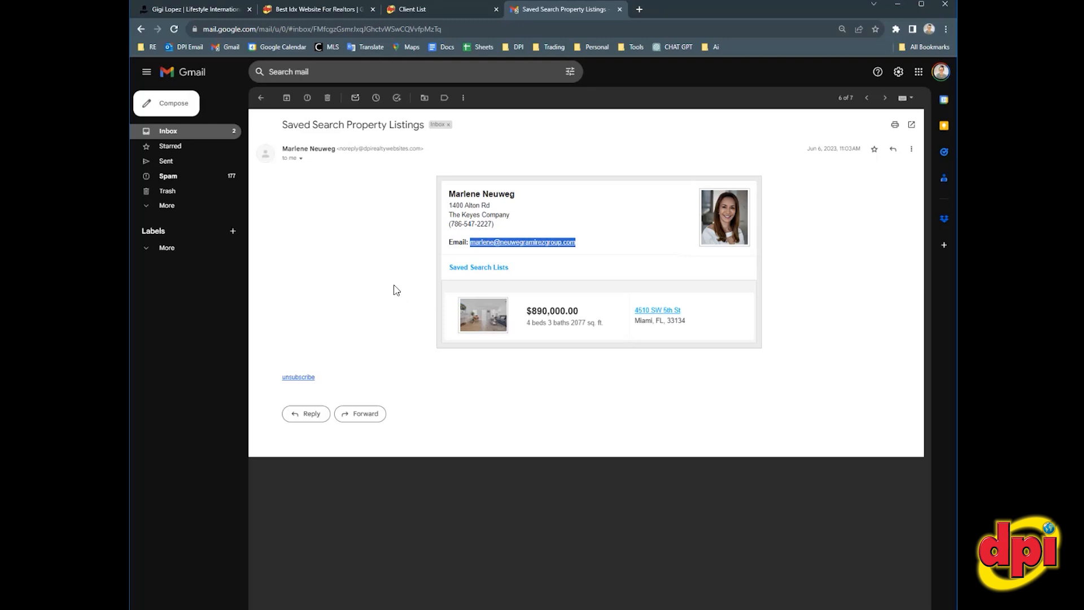
pyautogui.moveTo(449, 271)
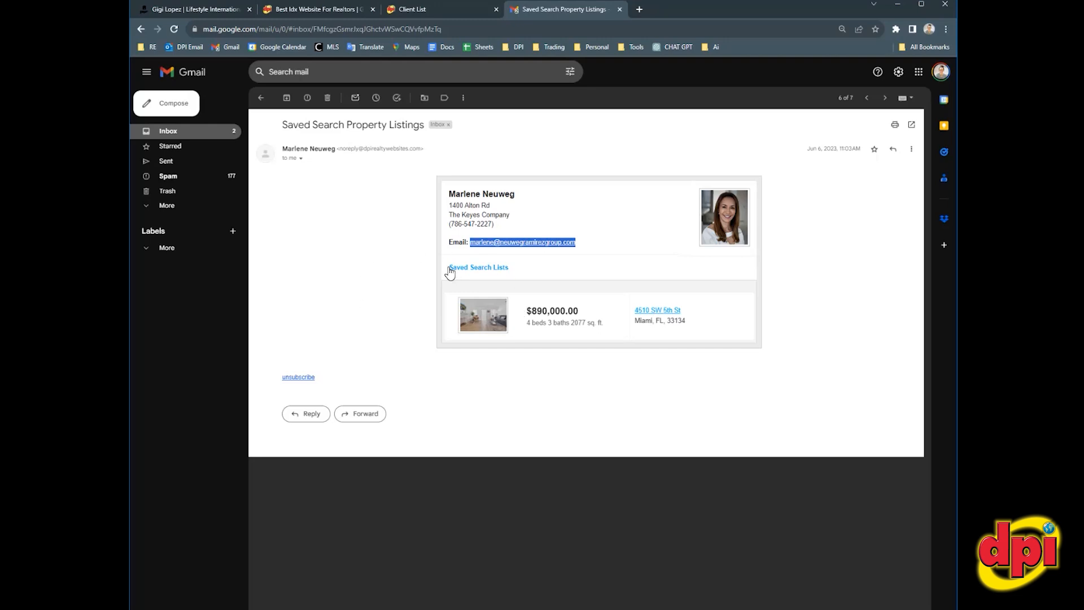
pyautogui.moveTo(311, 26)
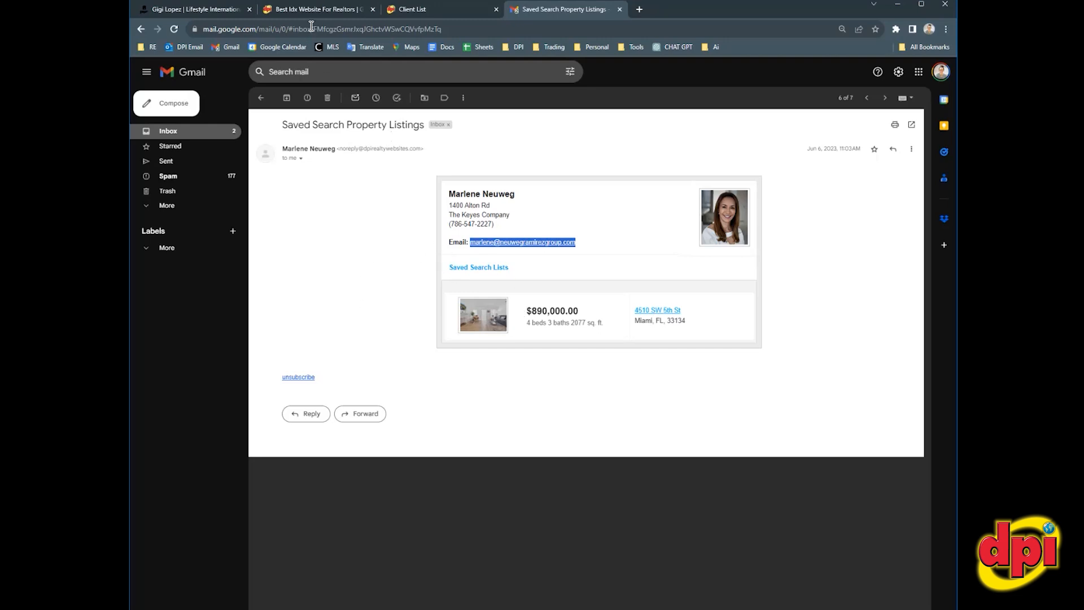
# Step: Go back to the DPI CRM Client Center list with its Saved Search column
pyautogui.click(434, 9)
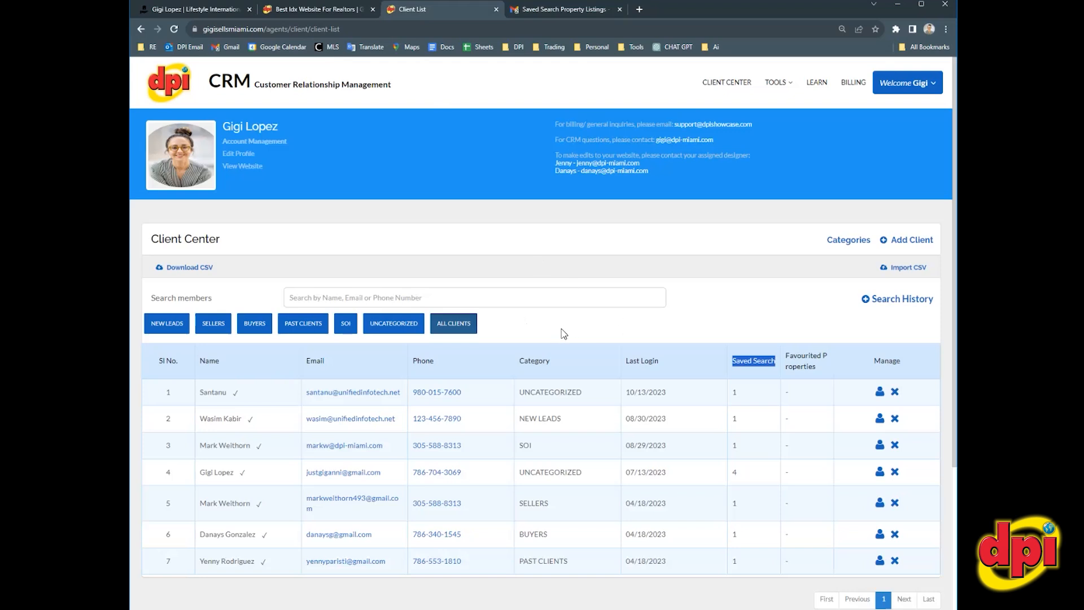
pyautogui.moveTo(546, 238)
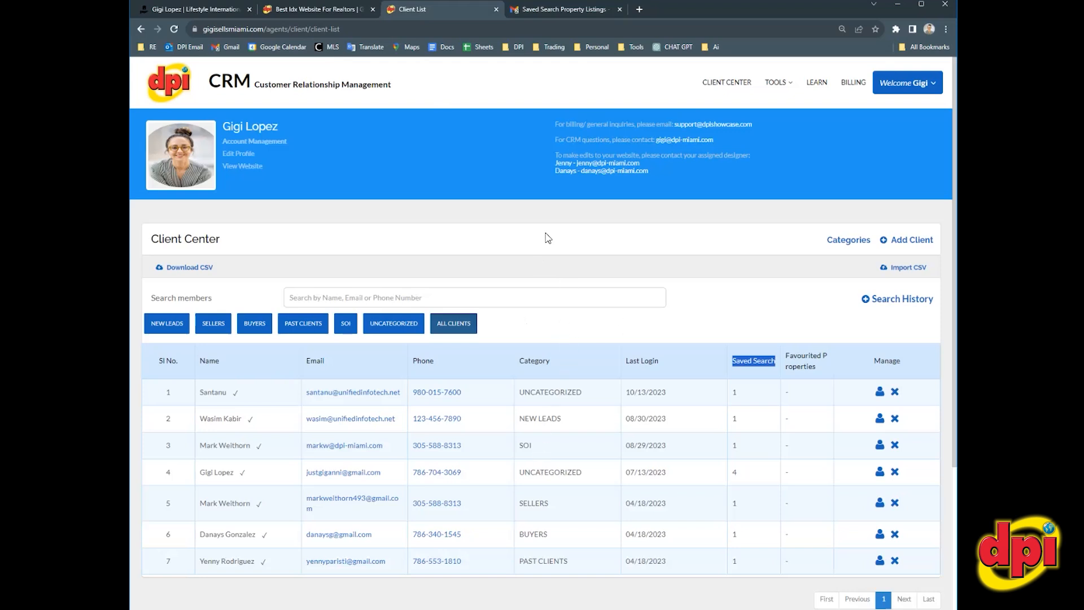
pyautogui.moveTo(551, 288)
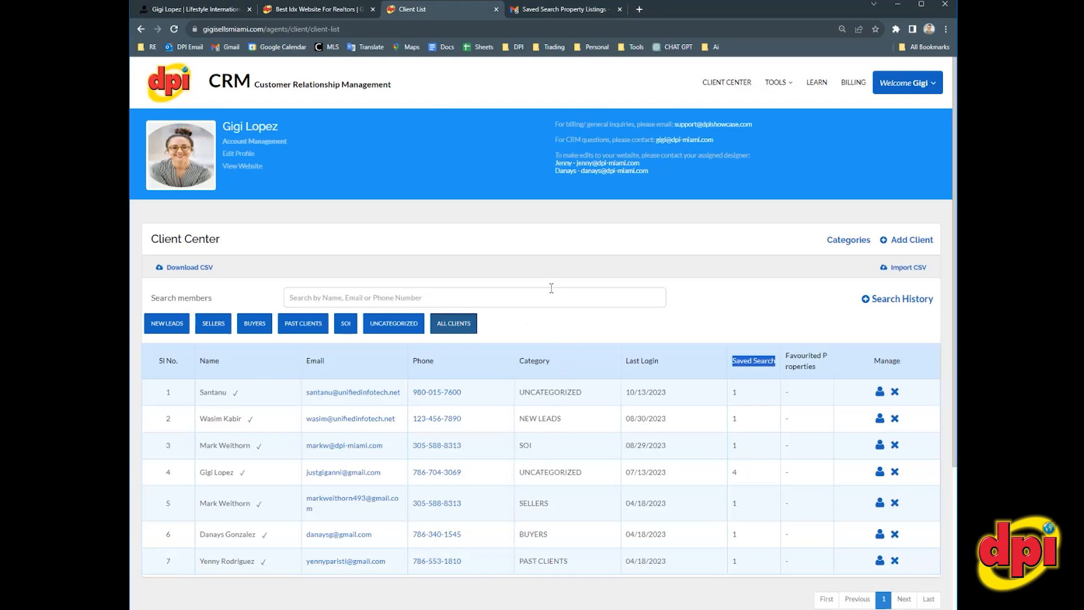
pyautogui.moveTo(542, 290)
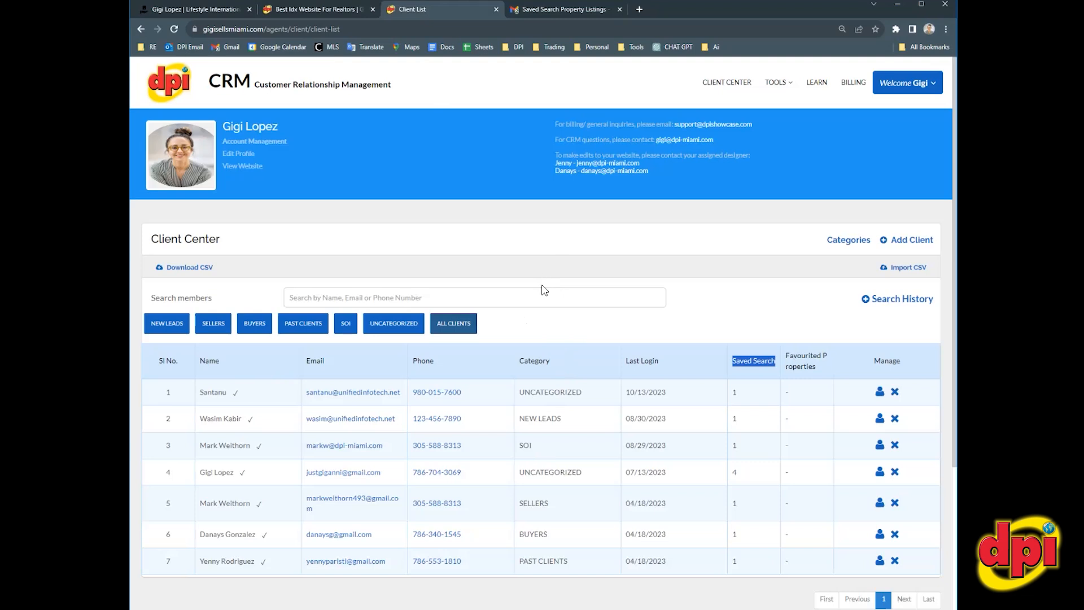
pyautogui.moveTo(533, 272)
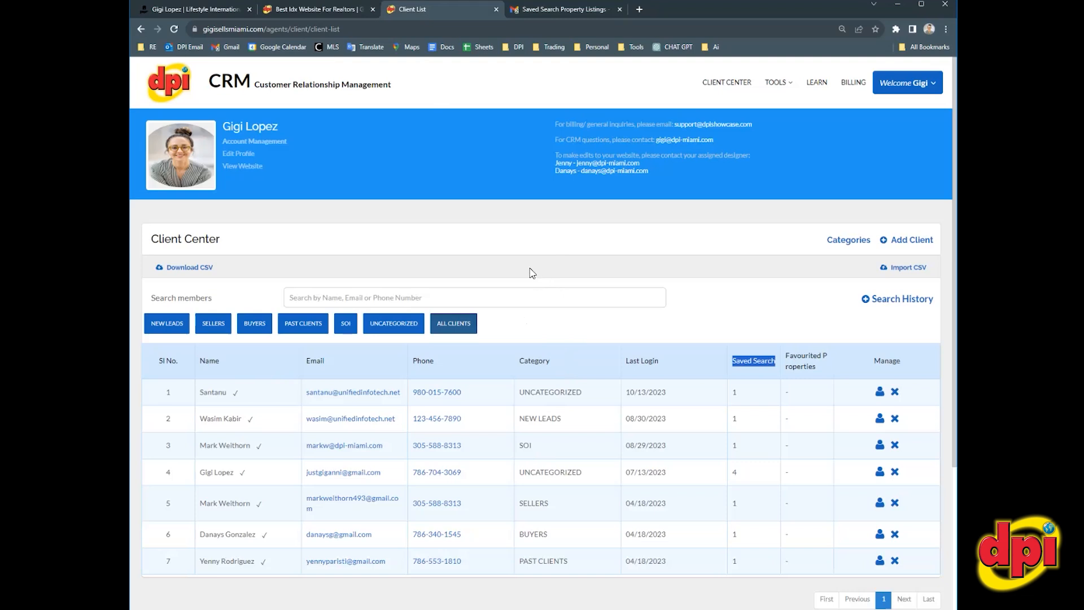